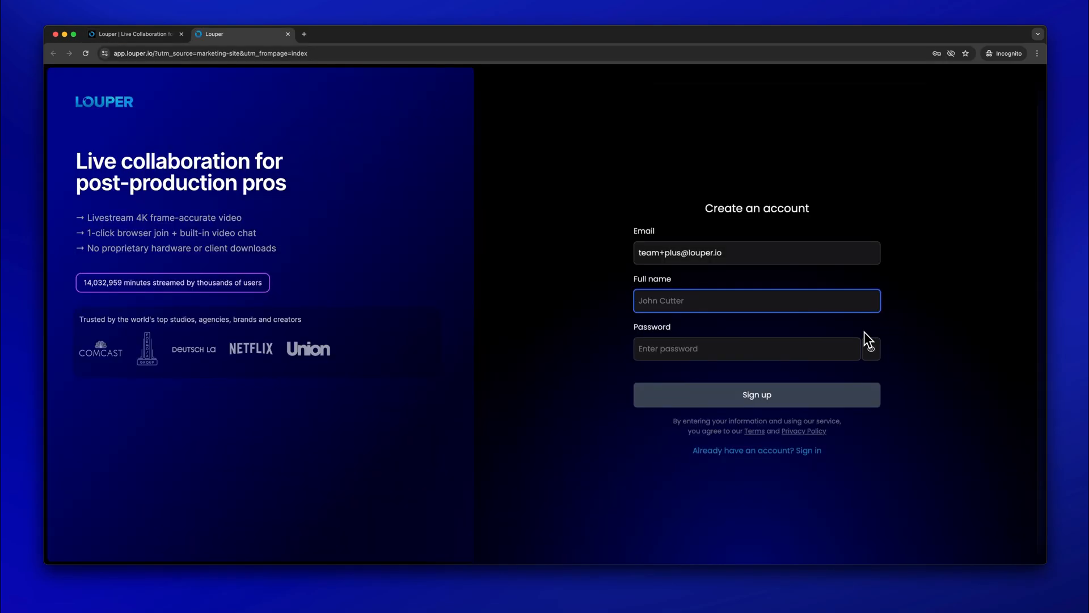
Sign up for a Louper account with the full name 'Louper Team' and a password
text(Louper Team)
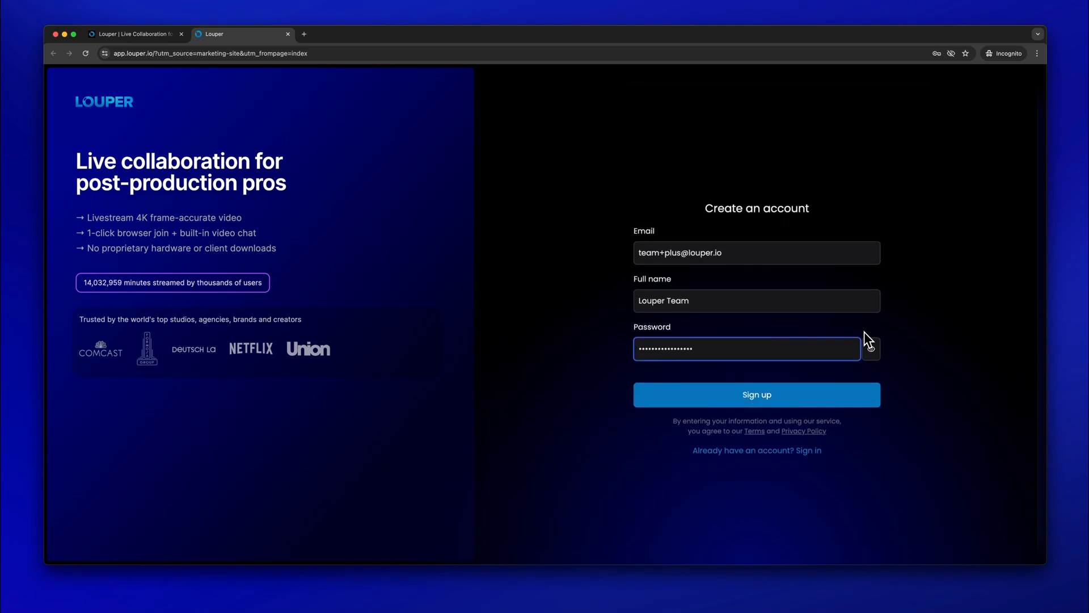
click(756, 393)
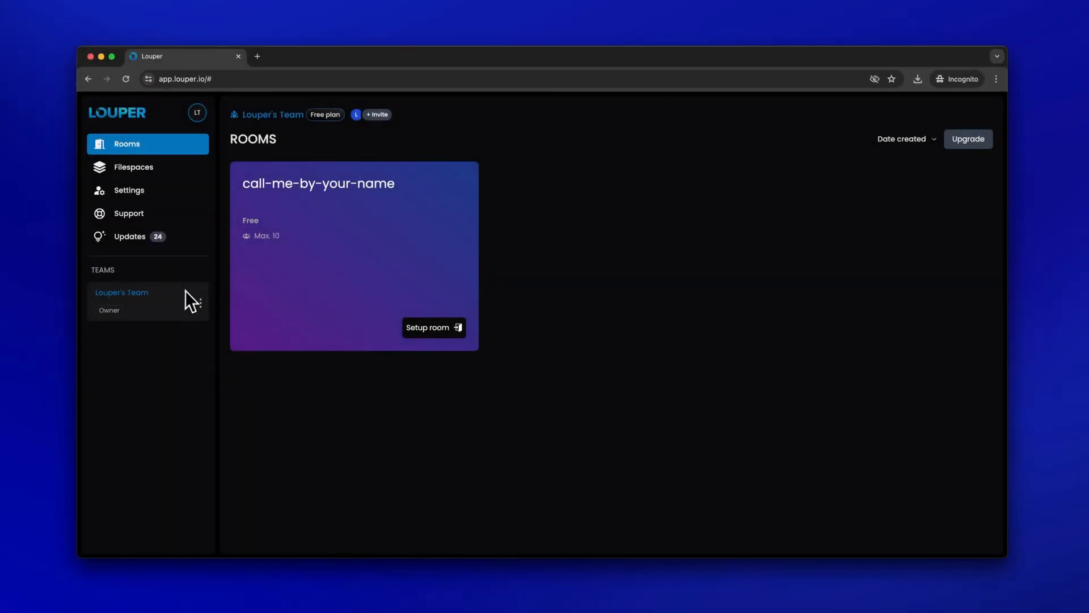
Download the Mac LDE installer from the Support page into Downloads
click(128, 213)
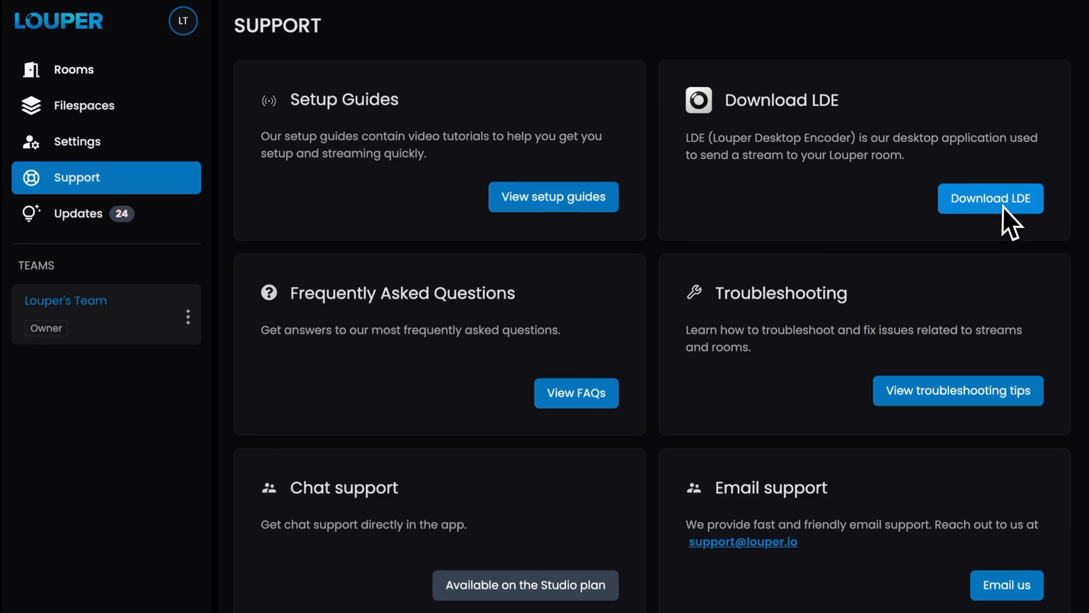
click(990, 198)
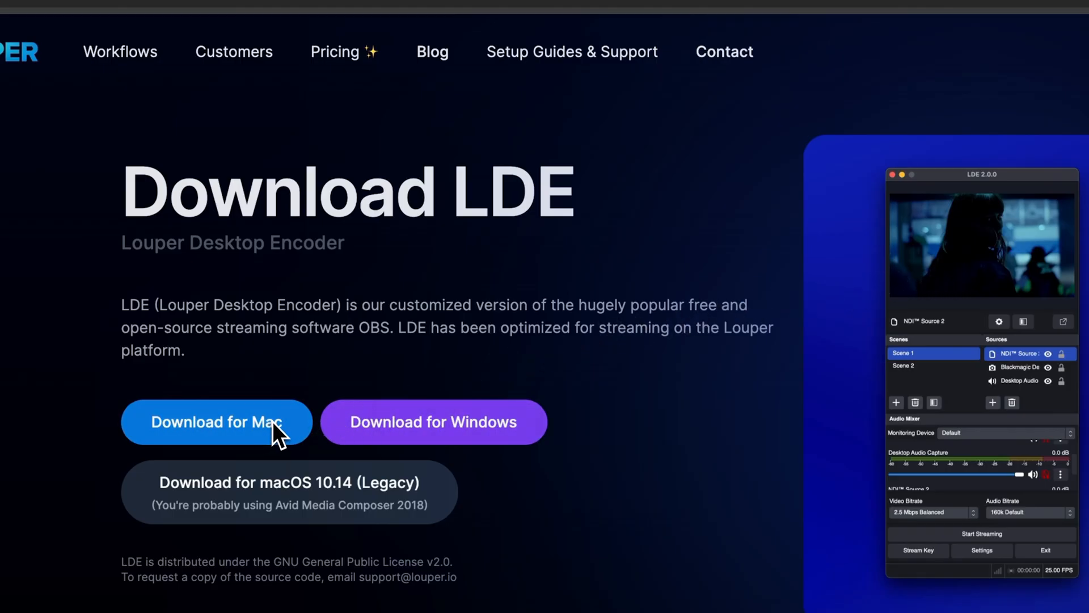
click(216, 421)
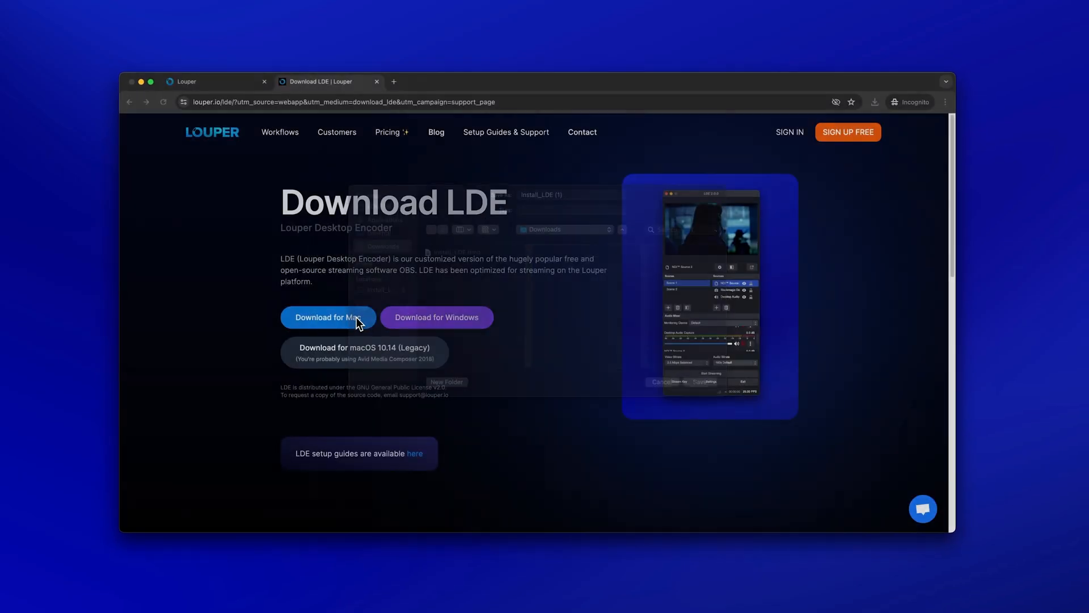
click(327, 317)
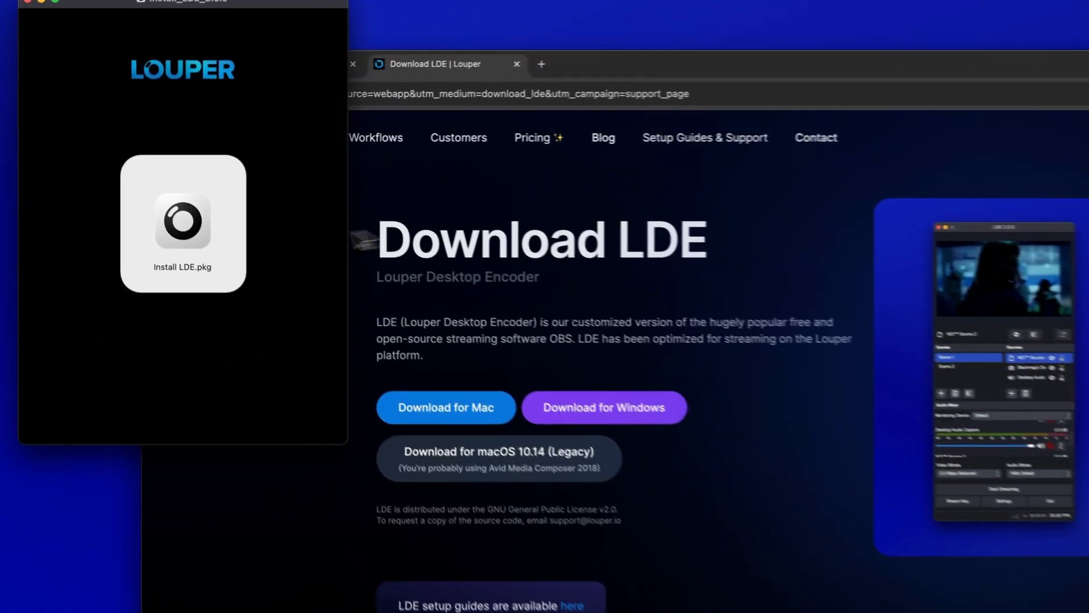
Install LDE.pkg on Macintosh HD and complete the app permissions review
double_click(182, 222)
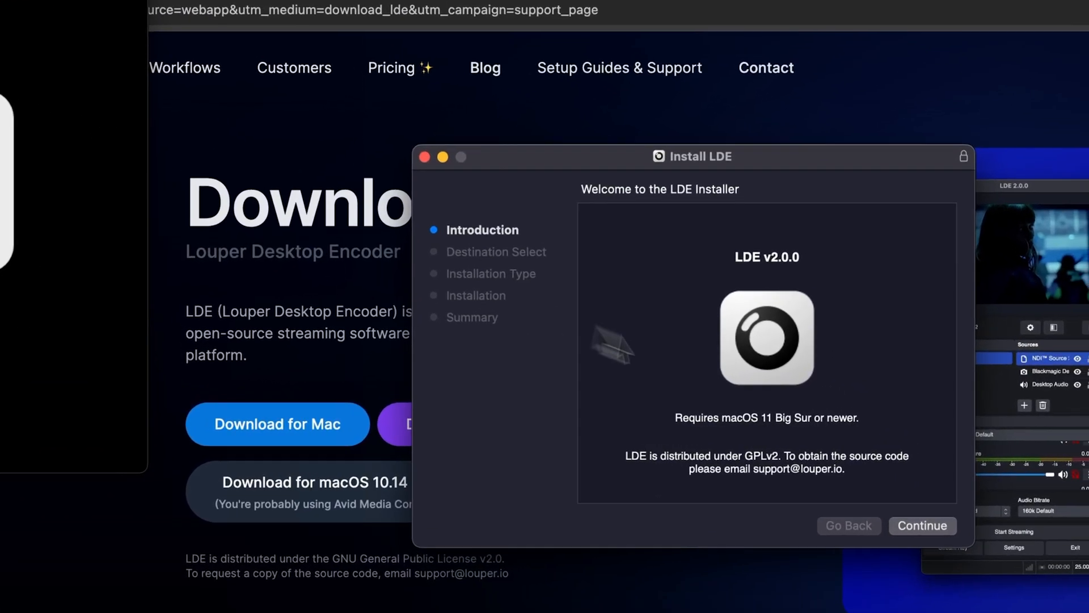
click(923, 525)
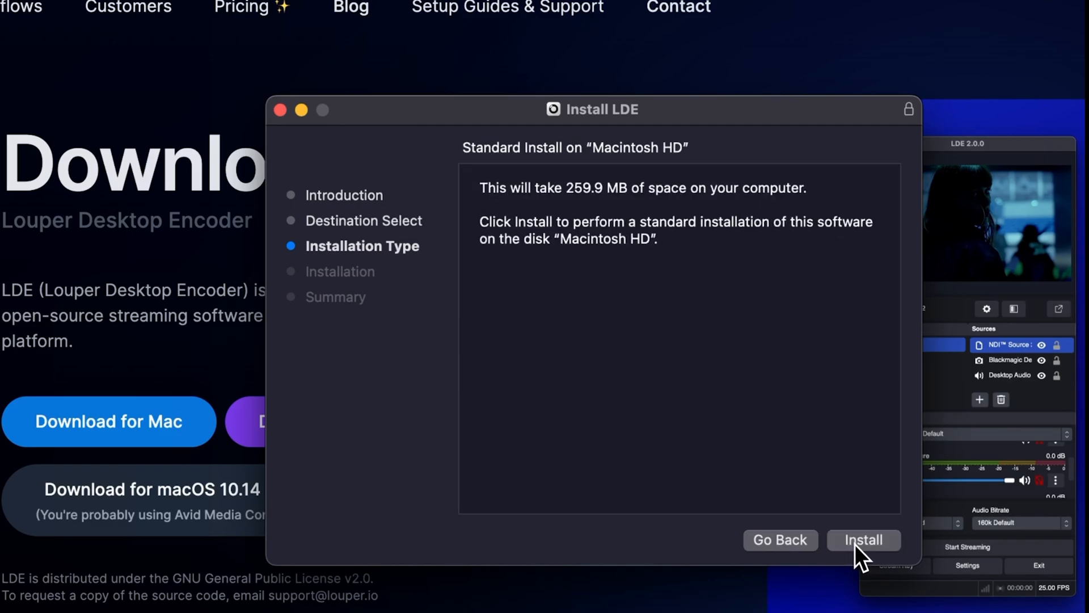
click(863, 540)
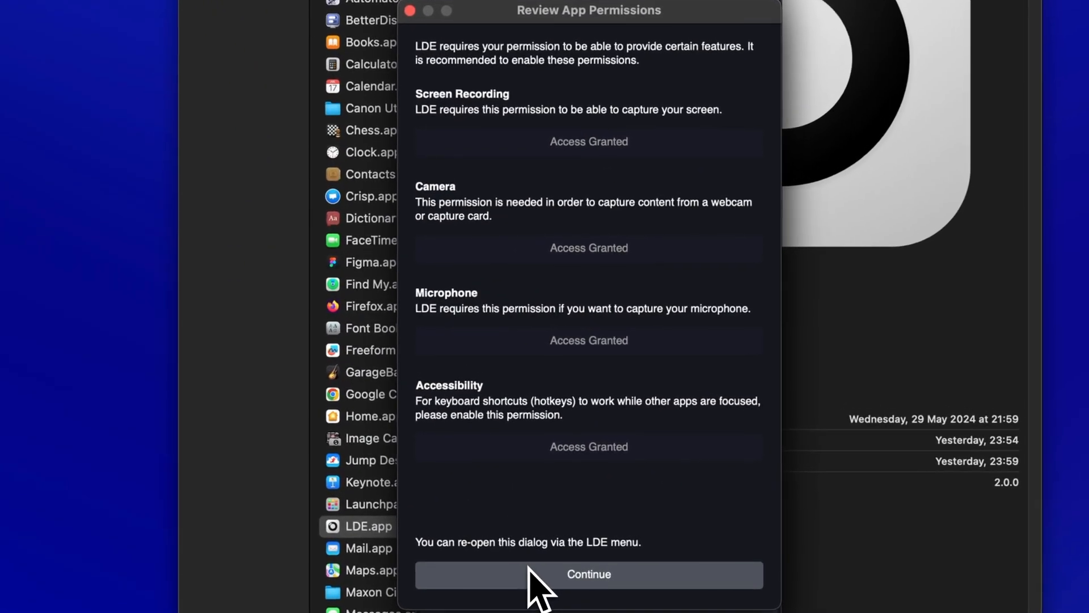
click(588, 573)
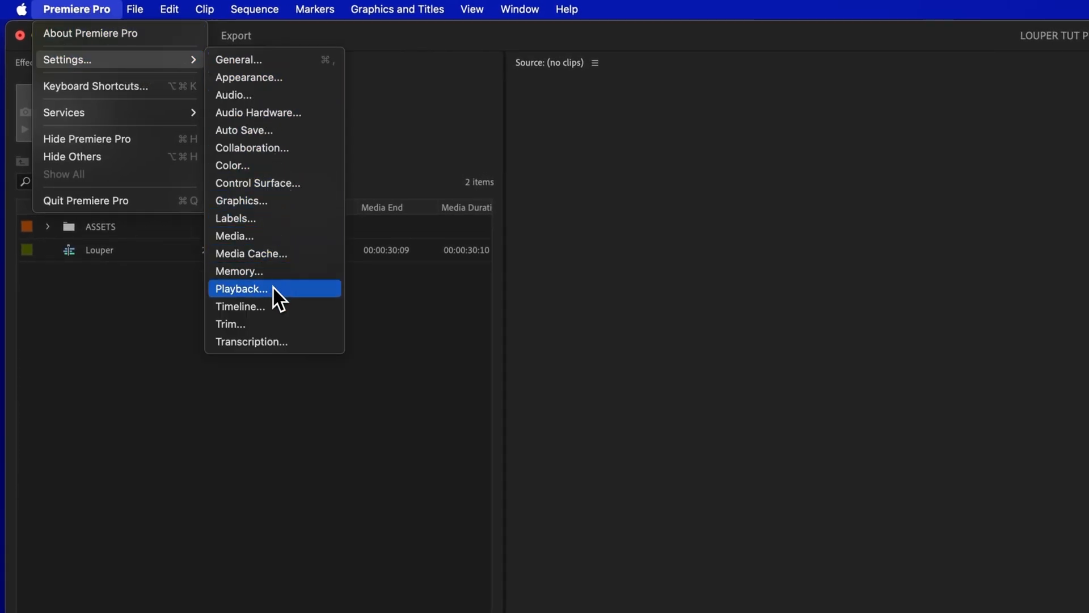
Set Premiere Pro's primary audio device to NDI output with its video stream enabled
click(241, 288)
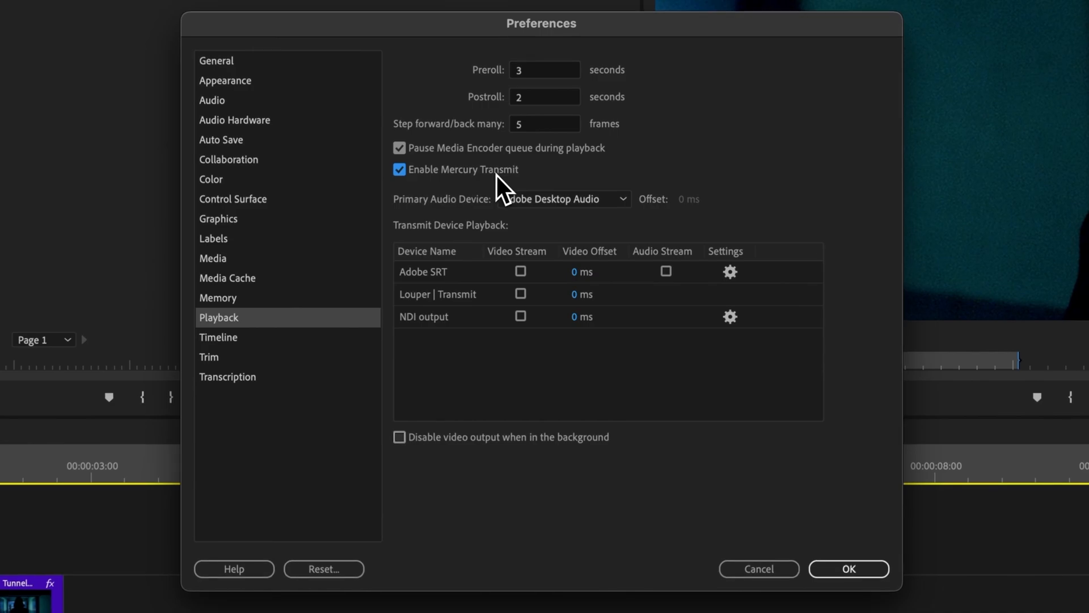
click(562, 199)
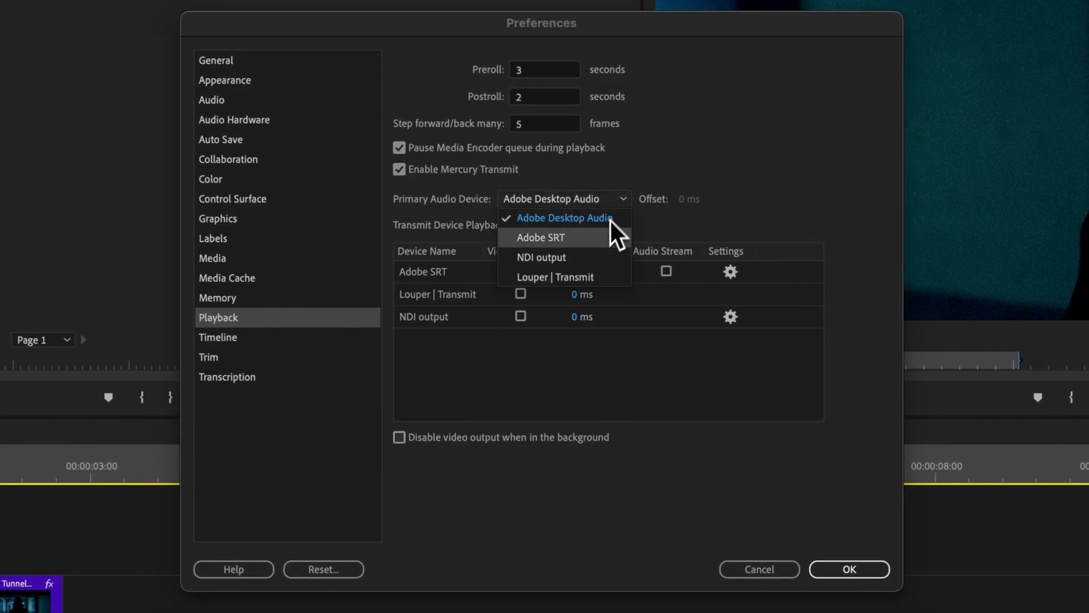
click(541, 257)
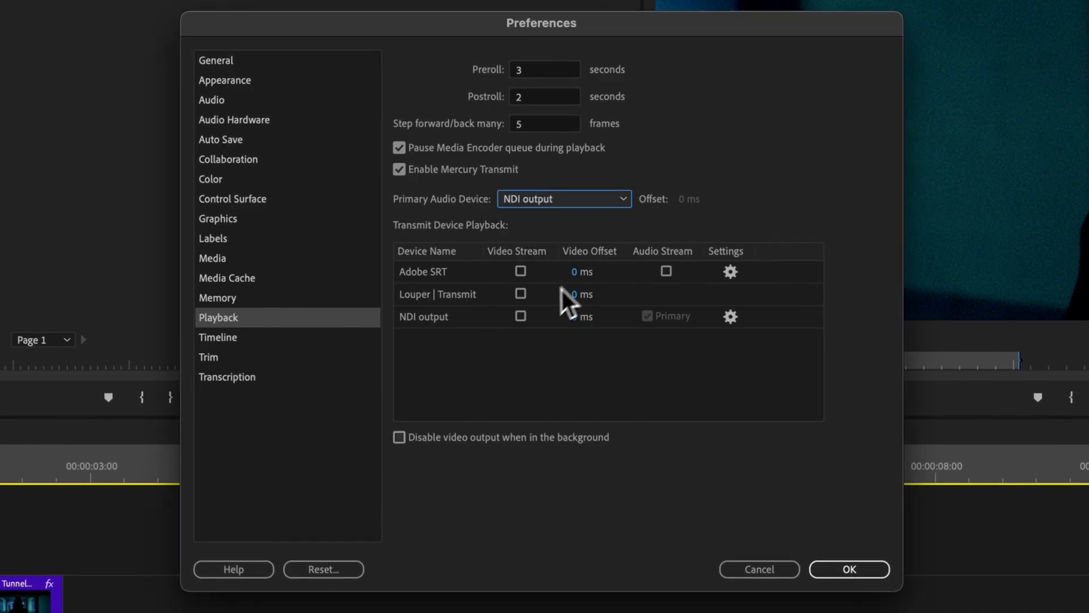
click(520, 316)
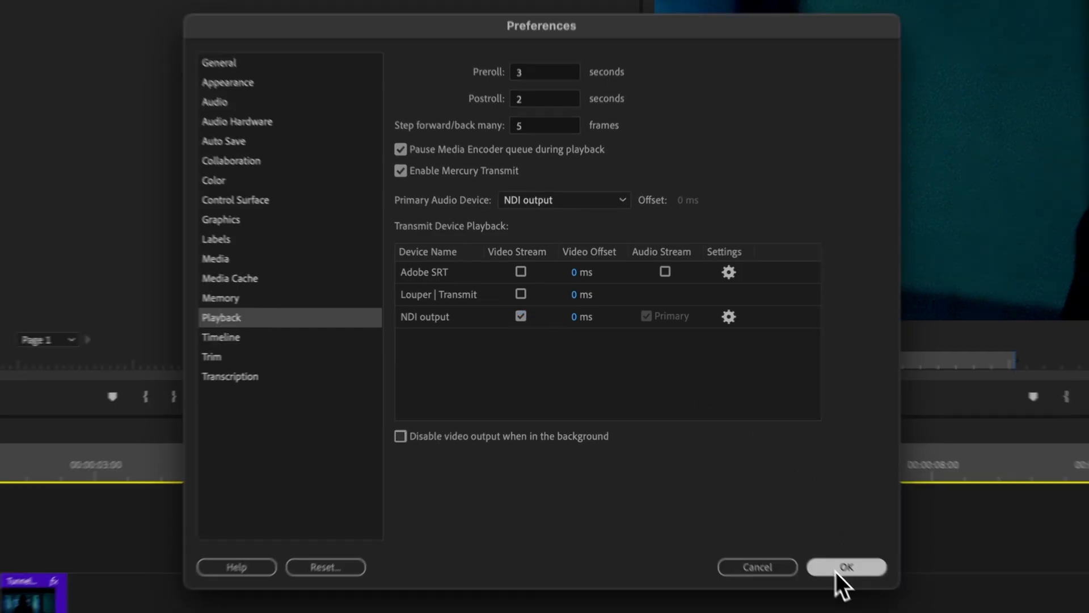
click(844, 566)
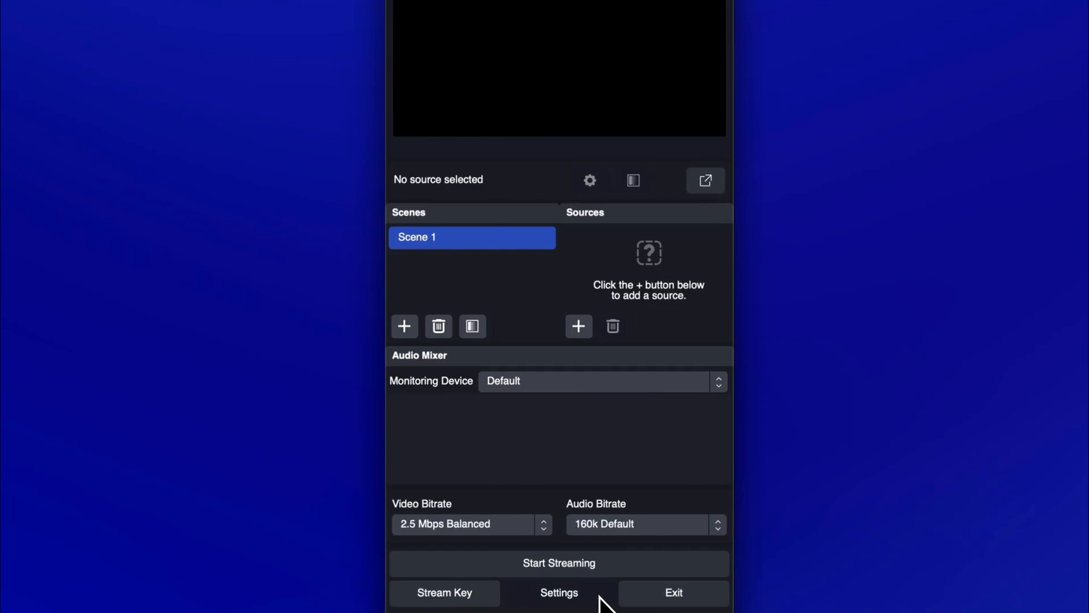
Change LDE's output frame rate to 25 FPS and save the settings
click(560, 592)
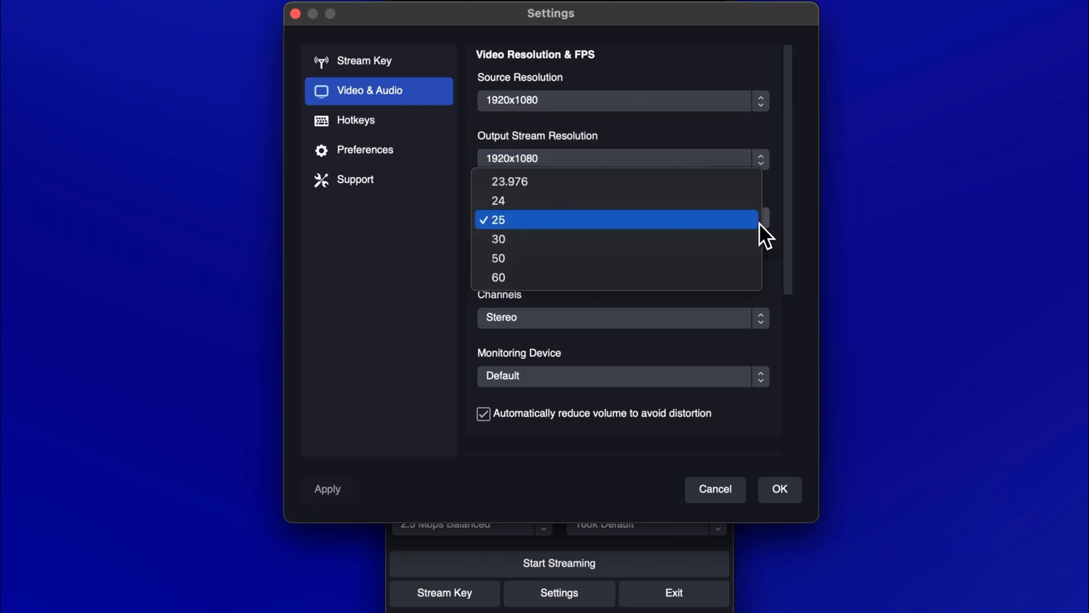
mouse_move(739, 232)
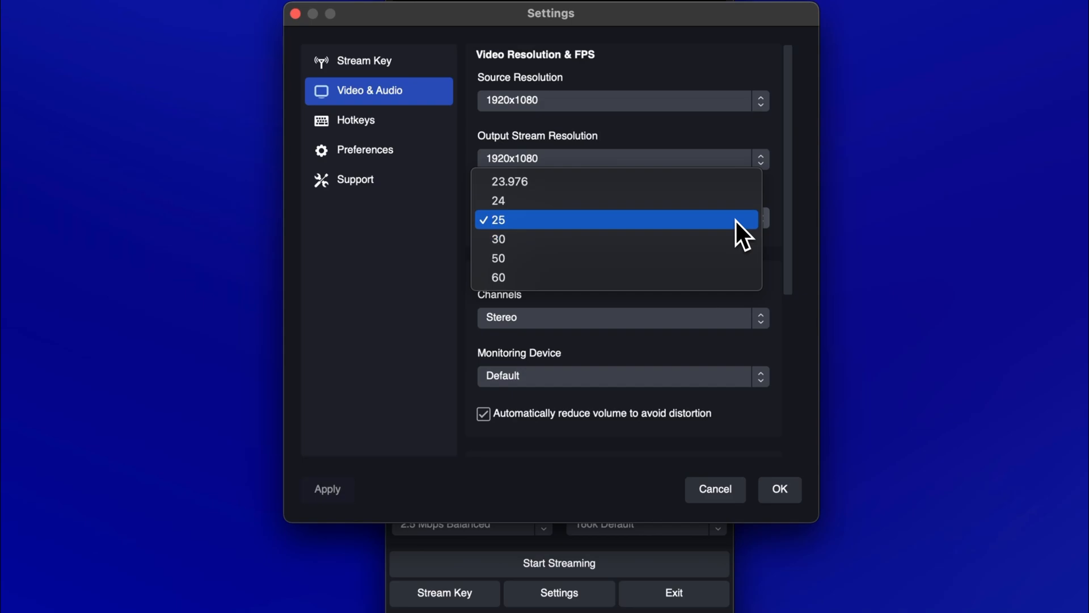
click(498, 220)
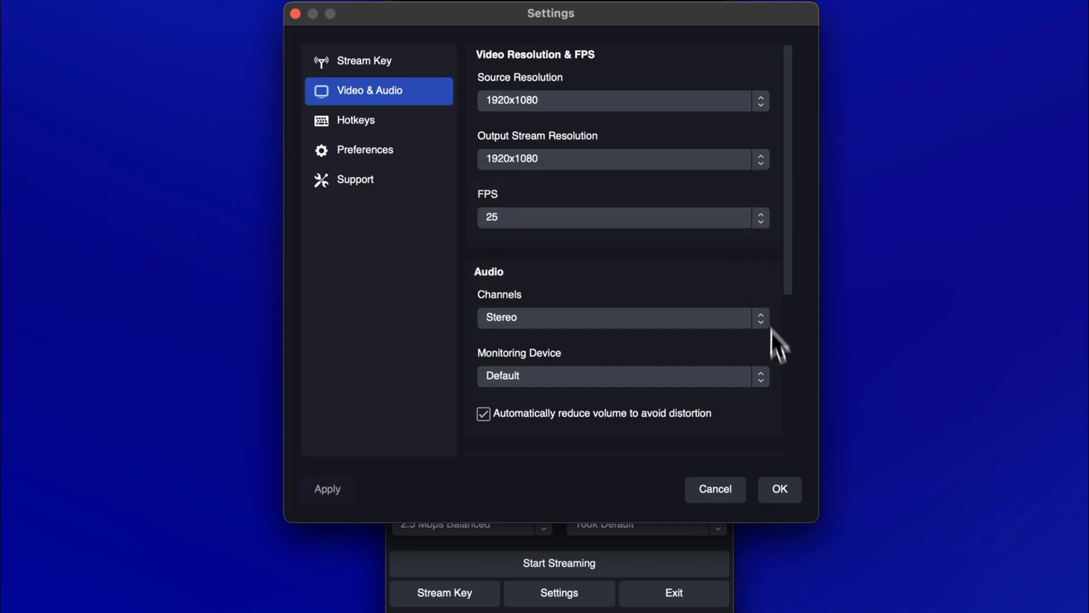
click(779, 489)
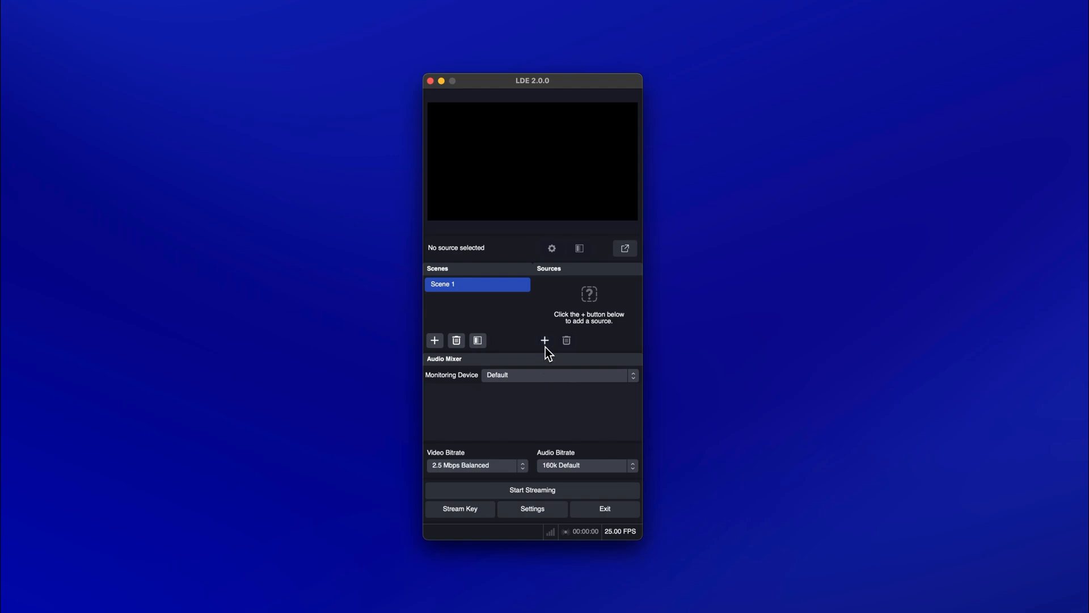
Add an NDI Source to Scene 1 using the Adobe Premiere Pro output
click(545, 340)
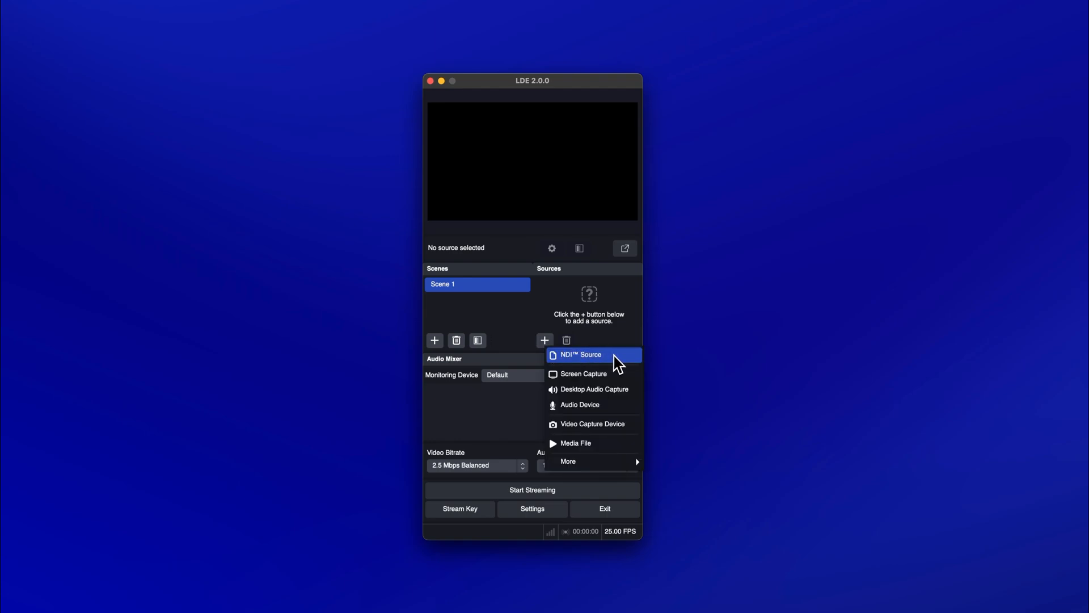
click(581, 354)
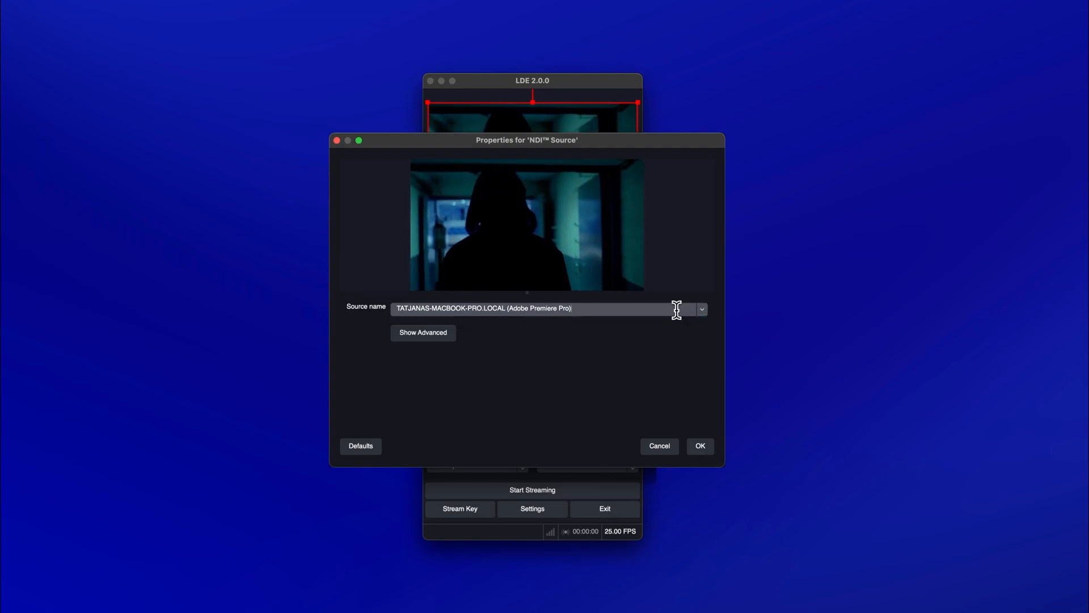
click(699, 445)
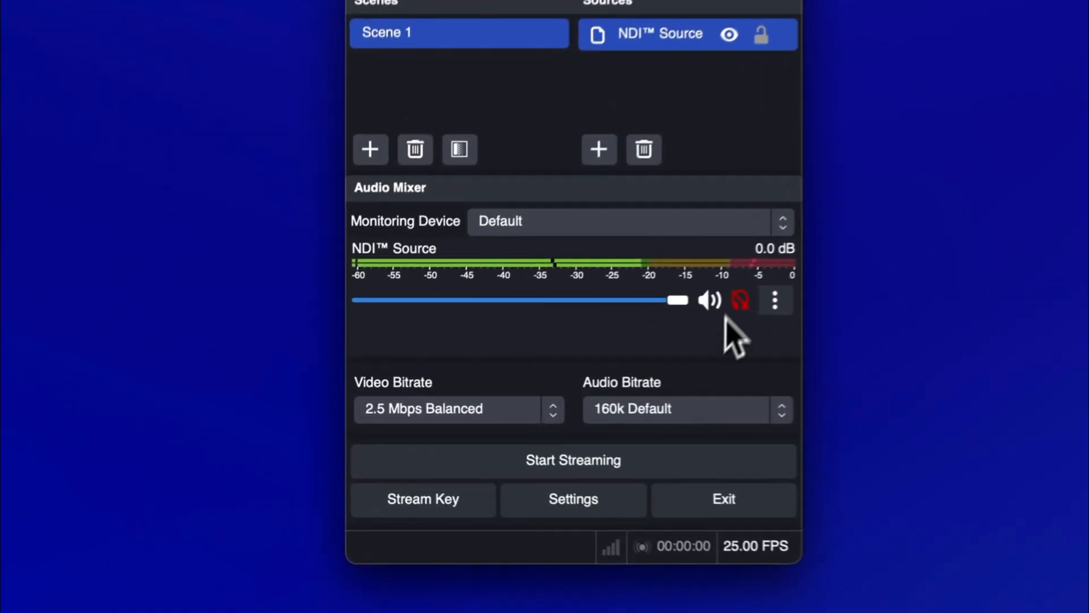
Keep Default as the monitoring device and enable monitoring on the NDI Source
click(625, 220)
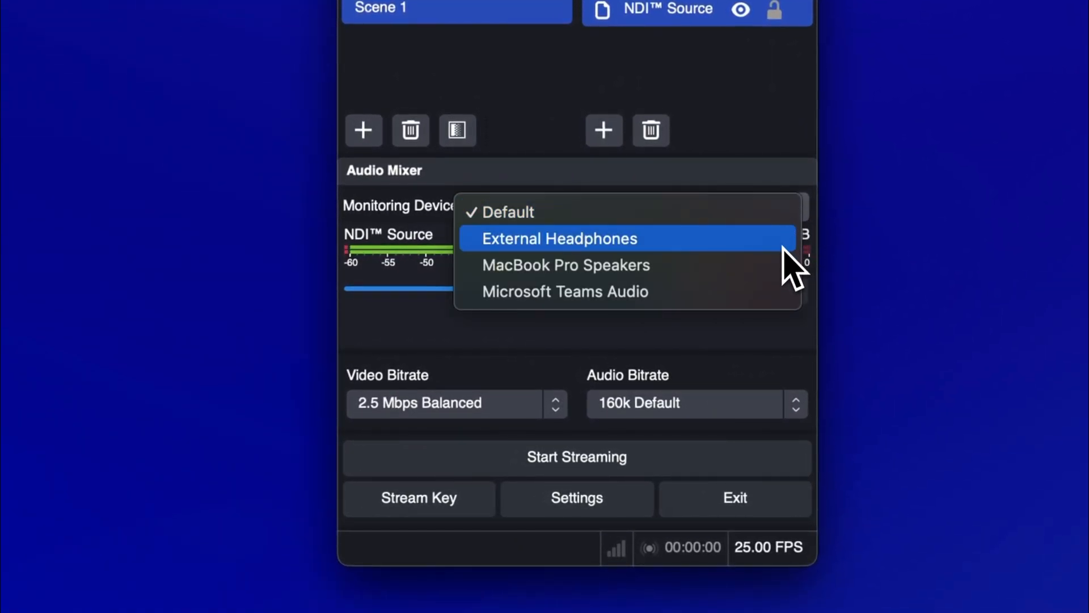
mouse_move(778, 229)
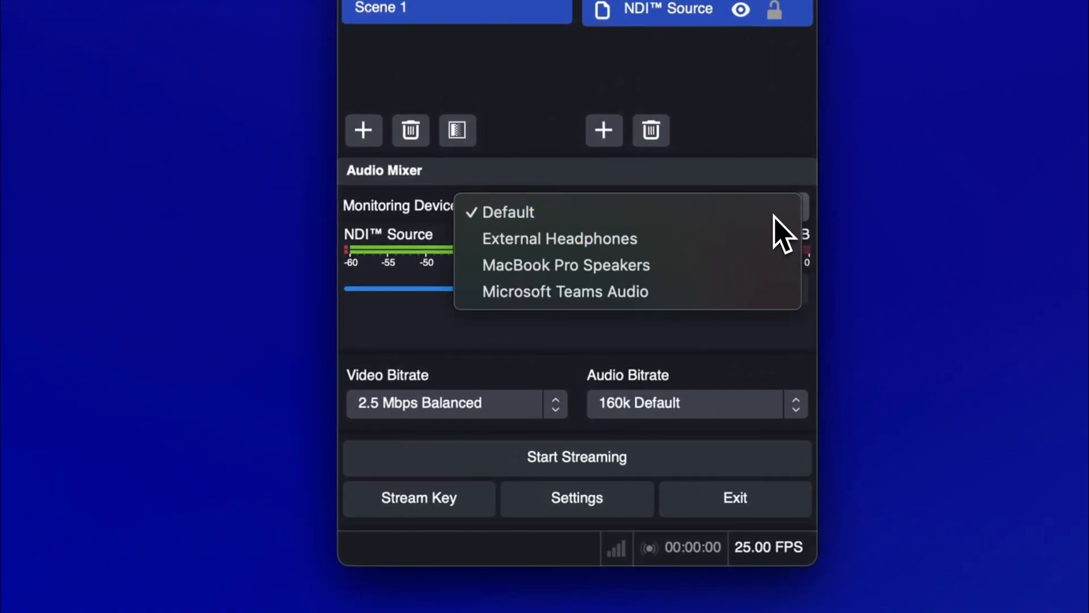
click(508, 212)
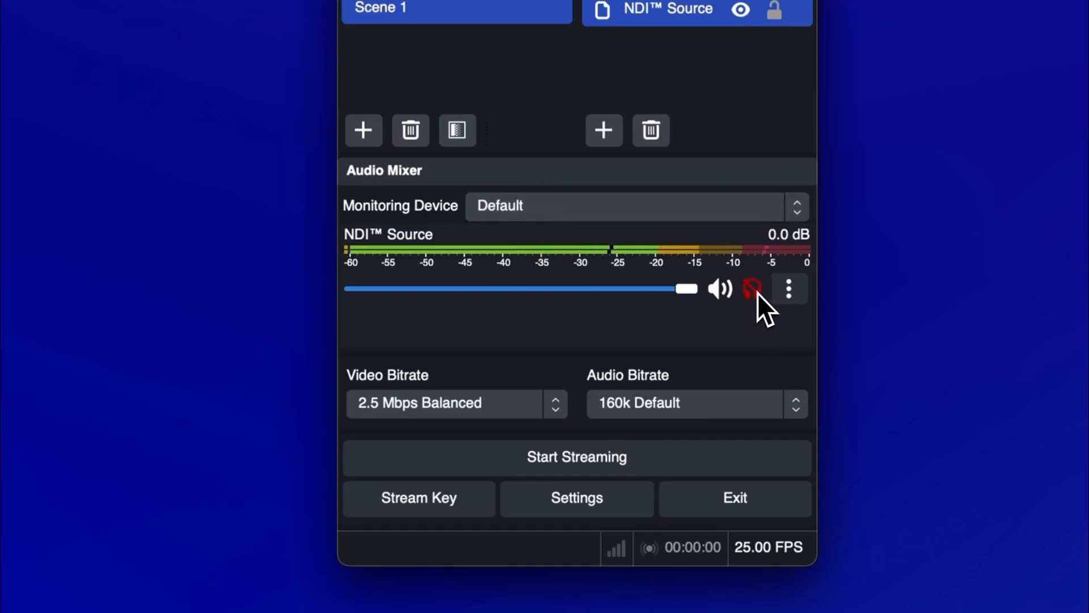
click(752, 288)
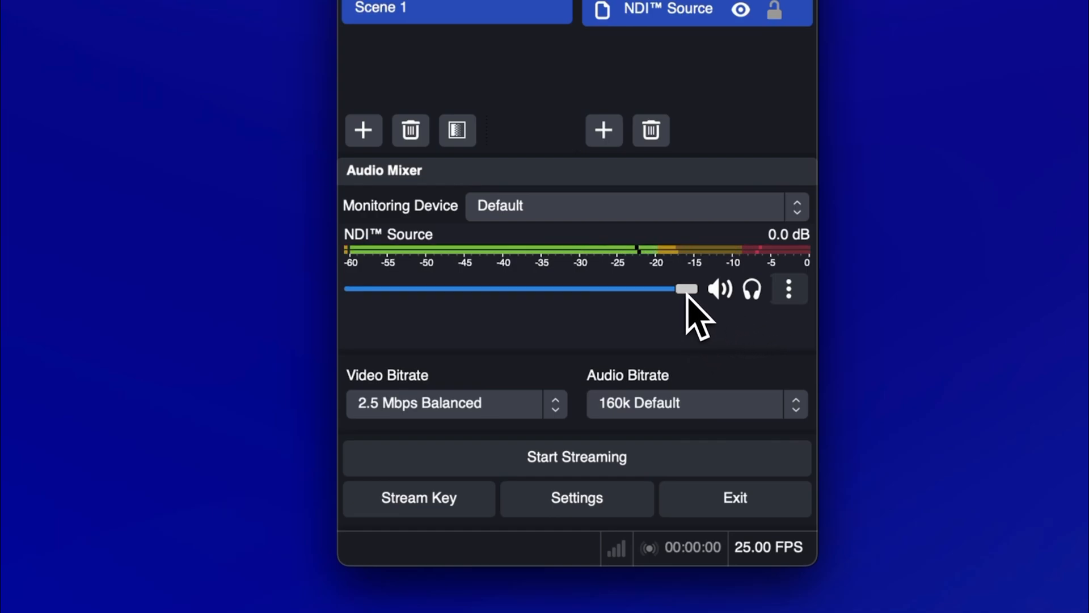
Adjust the NDI Source volume slider, ending back near full volume
drag(684, 288, 591, 289)
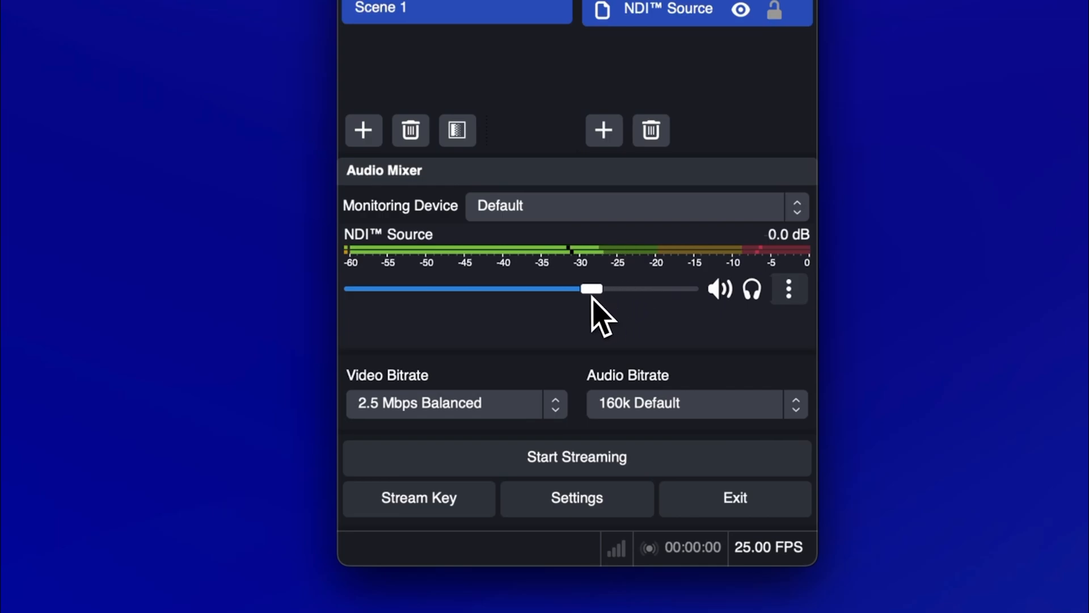
drag(591, 289, 646, 289)
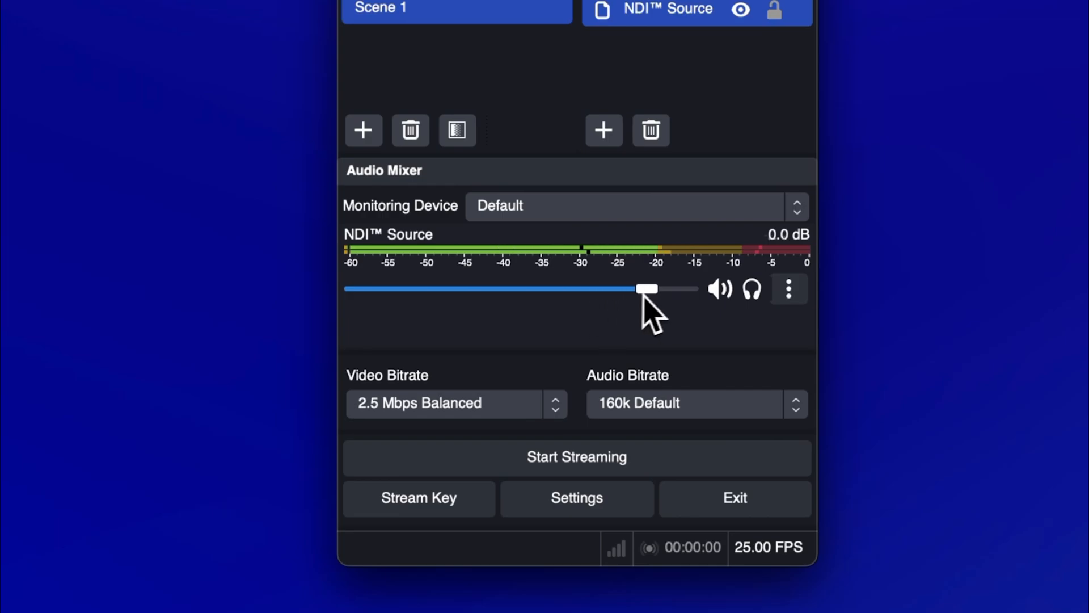
drag(646, 289, 688, 288)
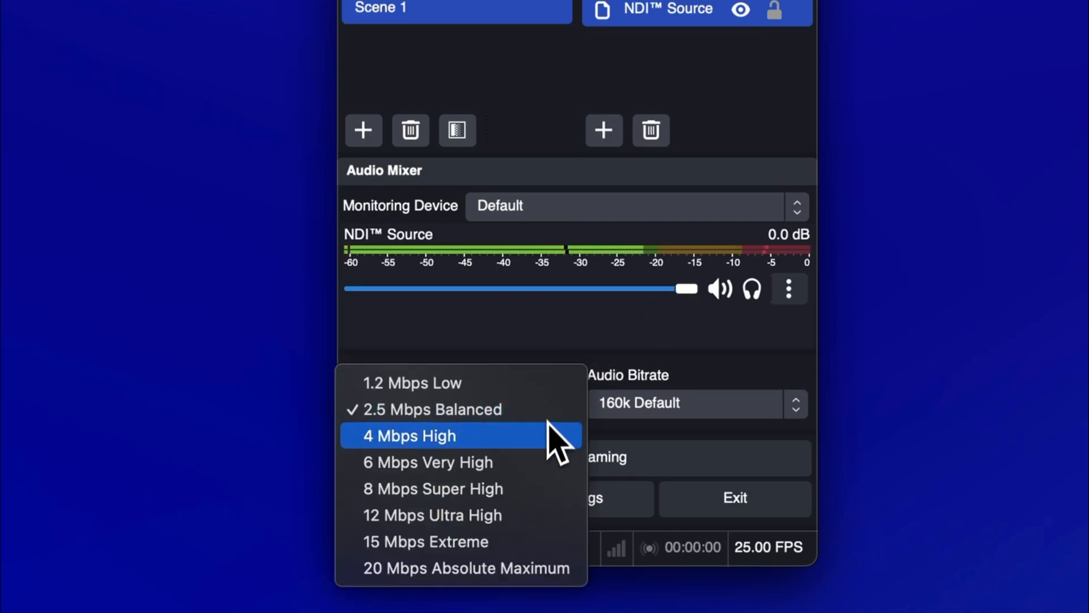
click(433, 409)
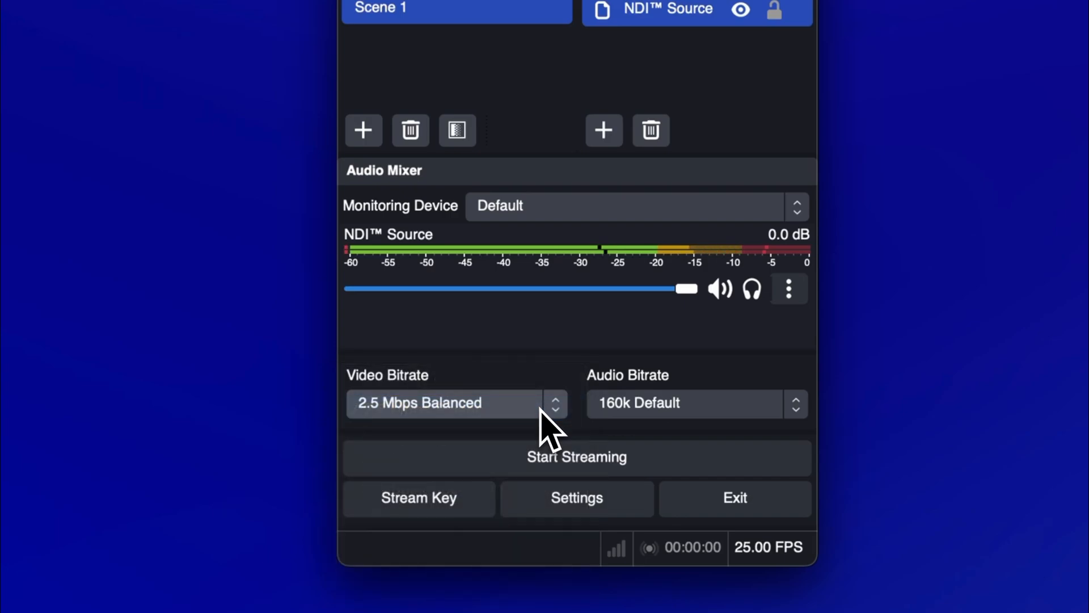
mouse_move(718, 427)
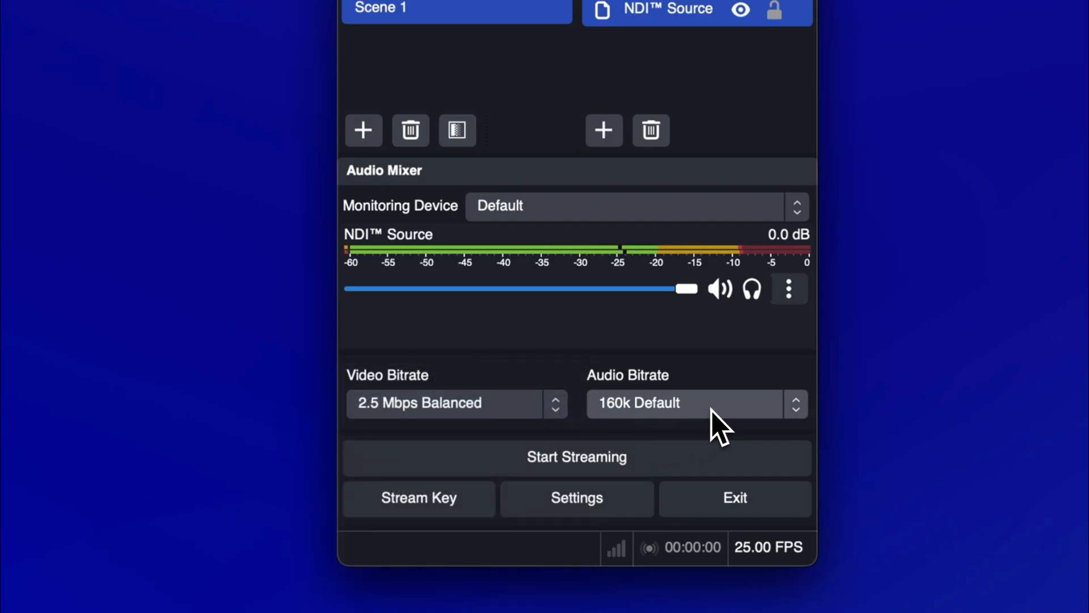
click(694, 403)
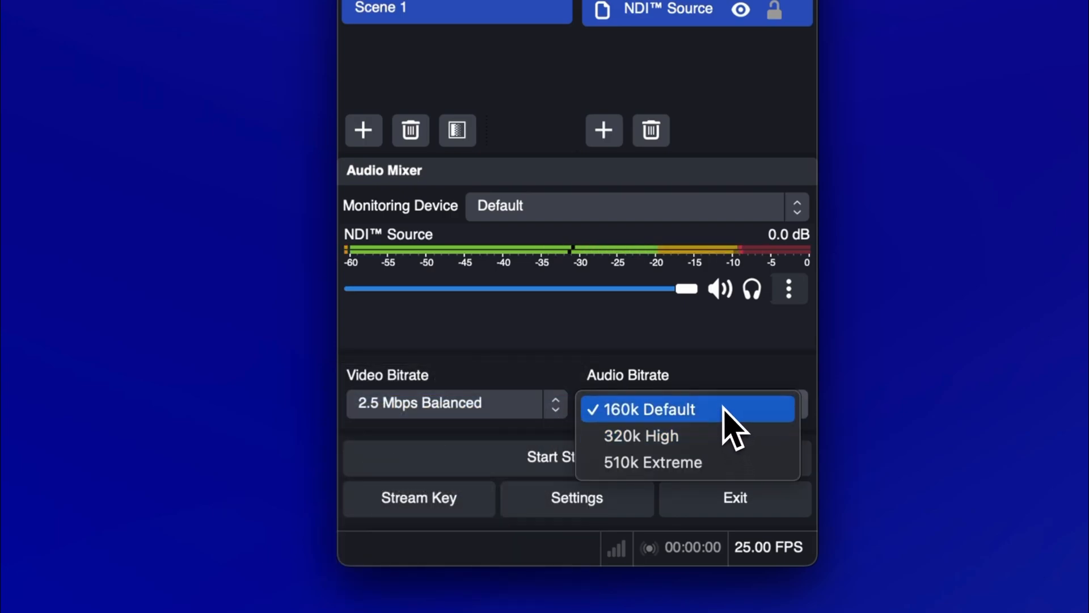
click(647, 408)
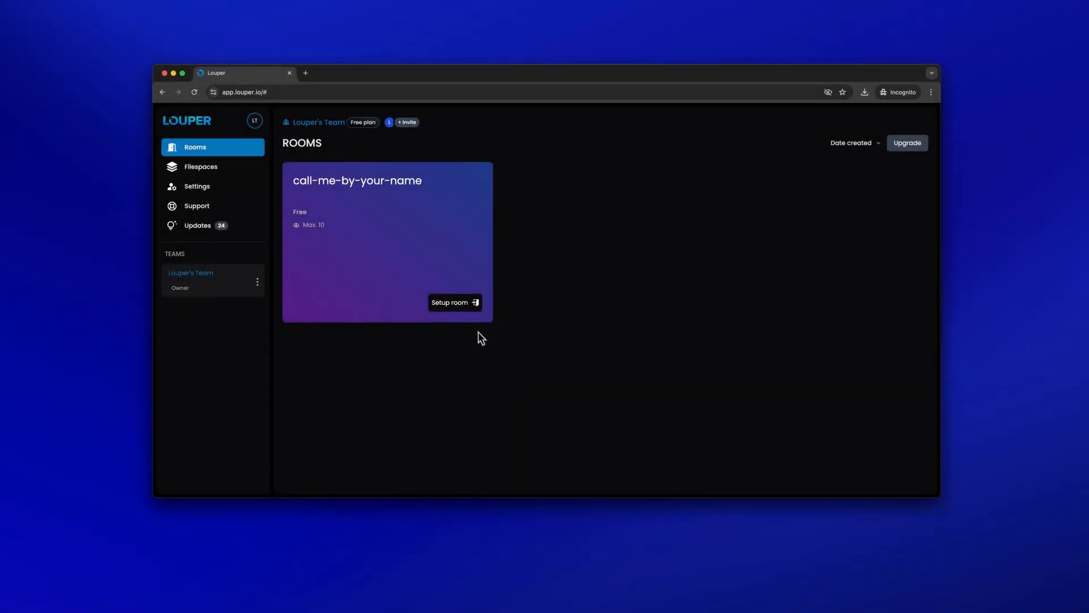
Step through the General and Access room setup tabs, complete setup, and return to the dashboard
click(450, 303)
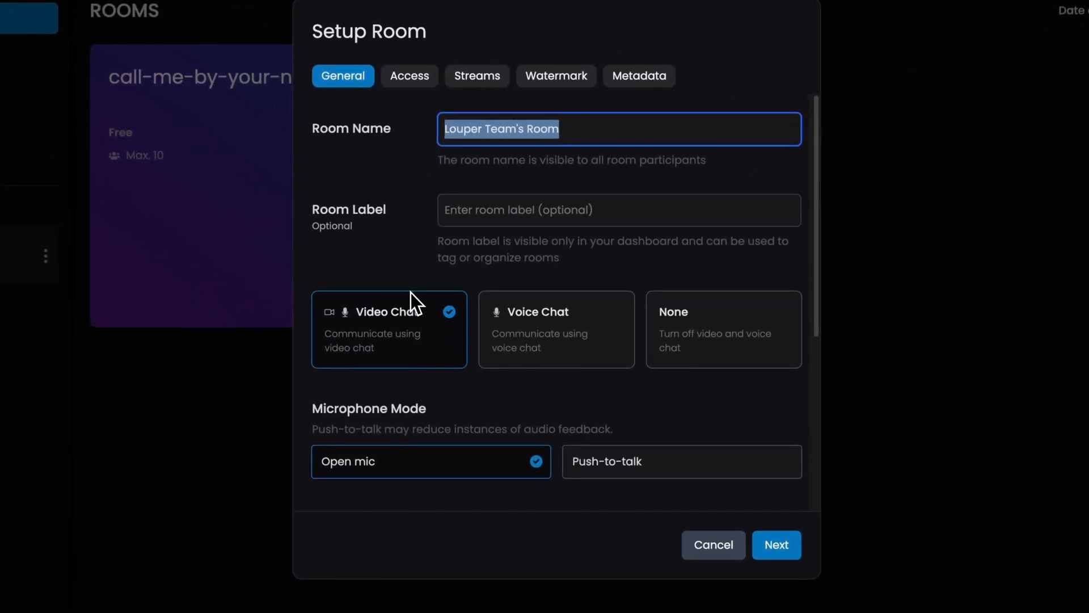
click(776, 544)
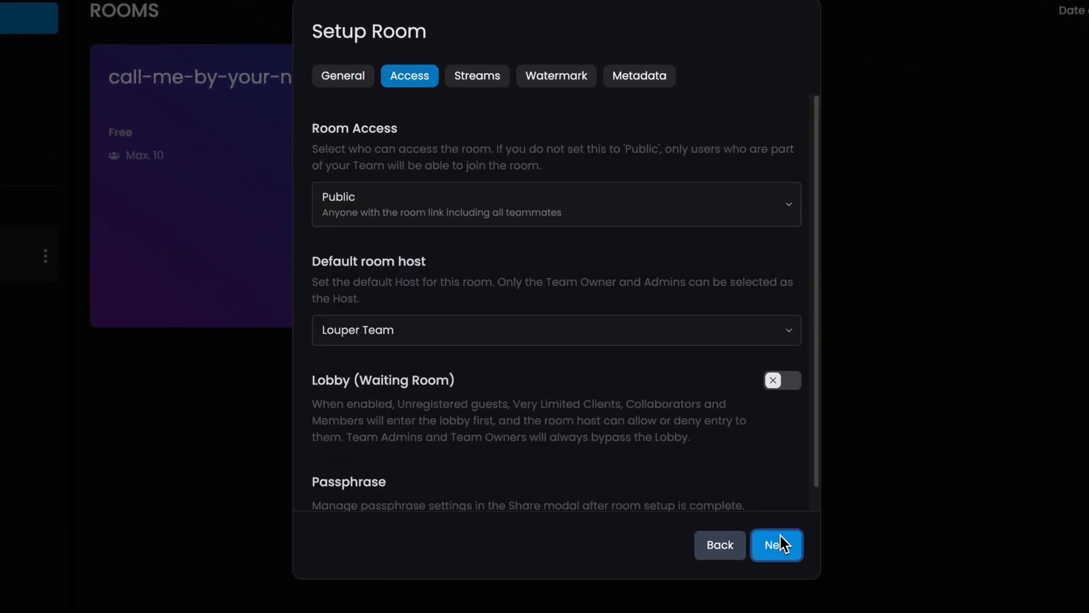
click(776, 545)
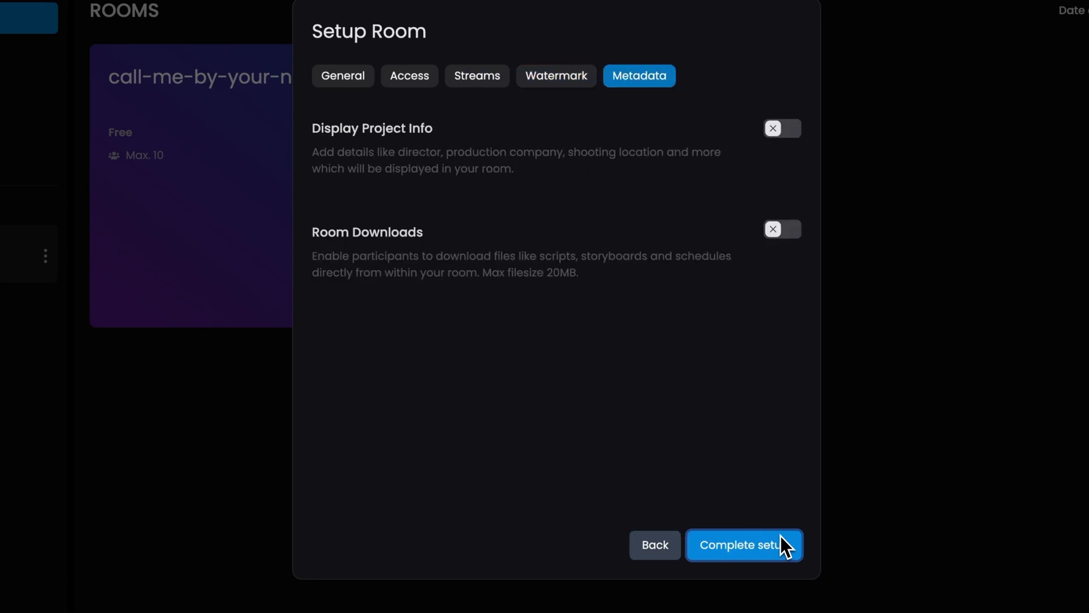
click(743, 545)
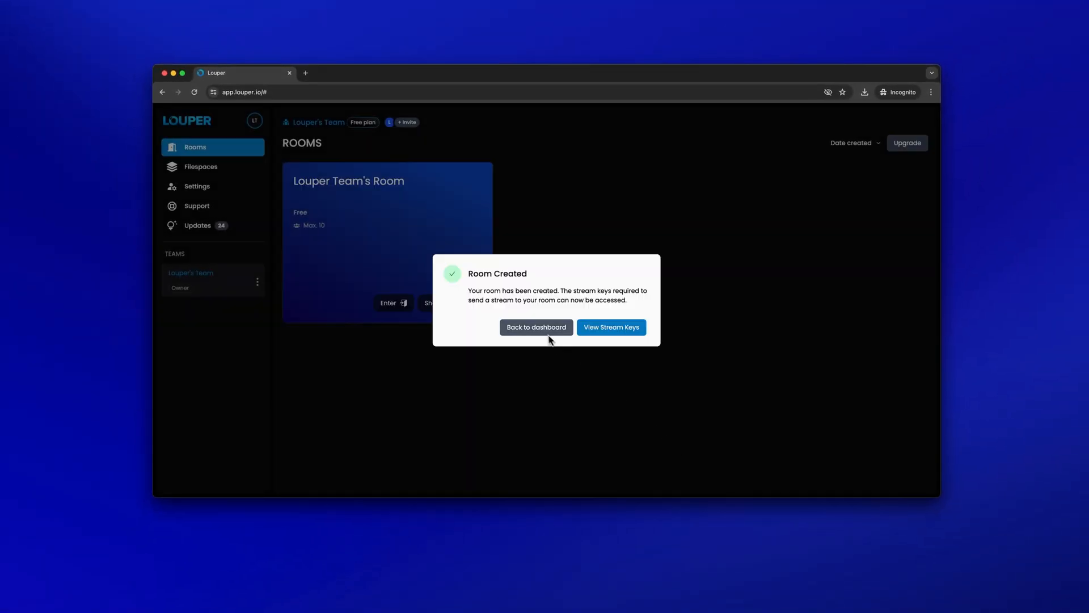
click(536, 328)
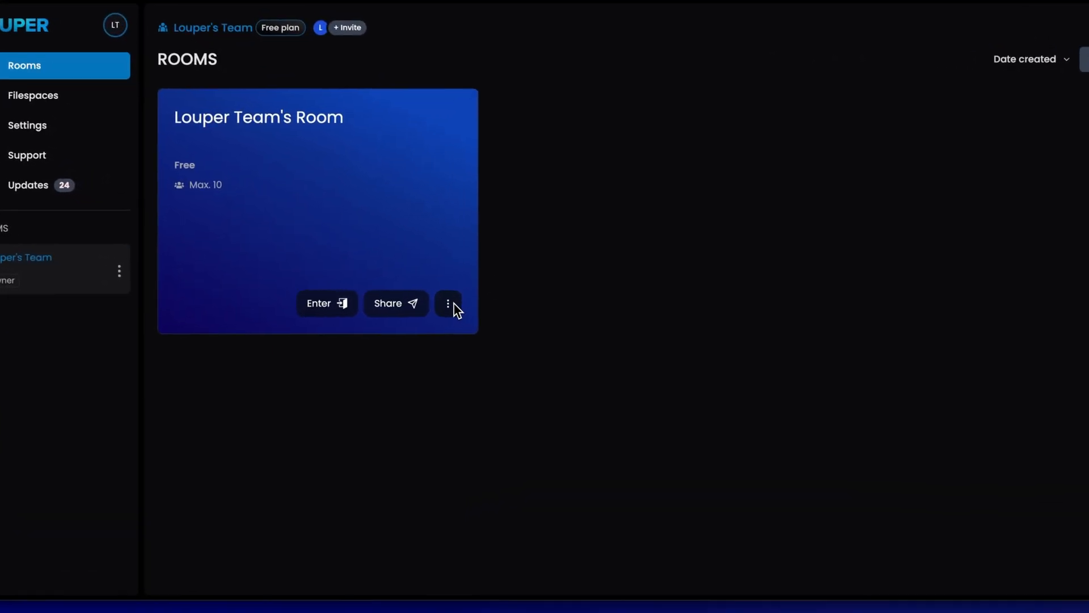
Show Louper Team's Room stream keys for the LDE encoder and copy the server URL
click(449, 303)
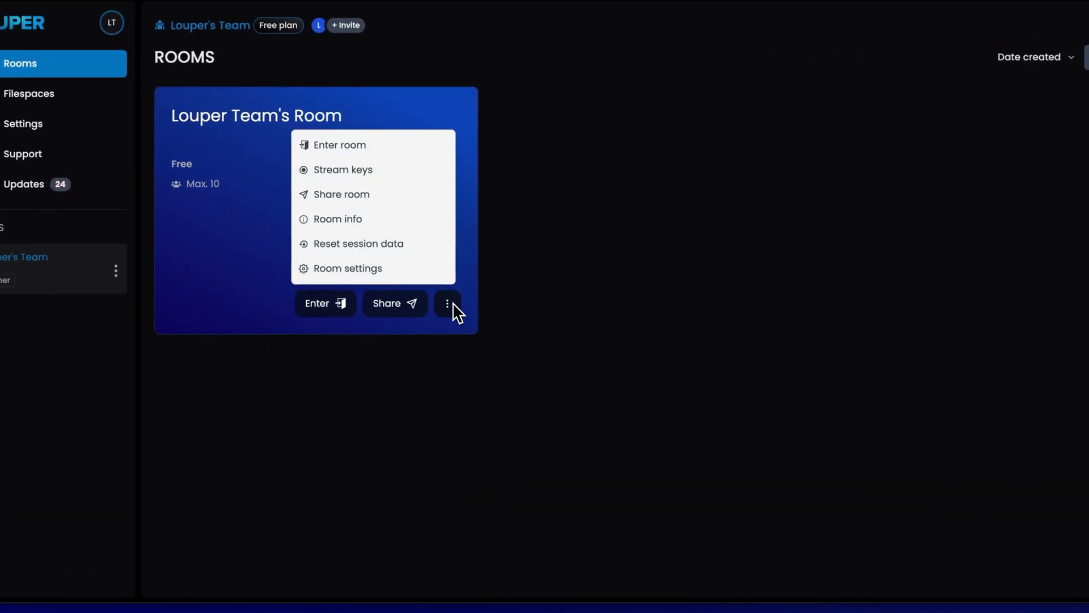
mouse_move(425, 193)
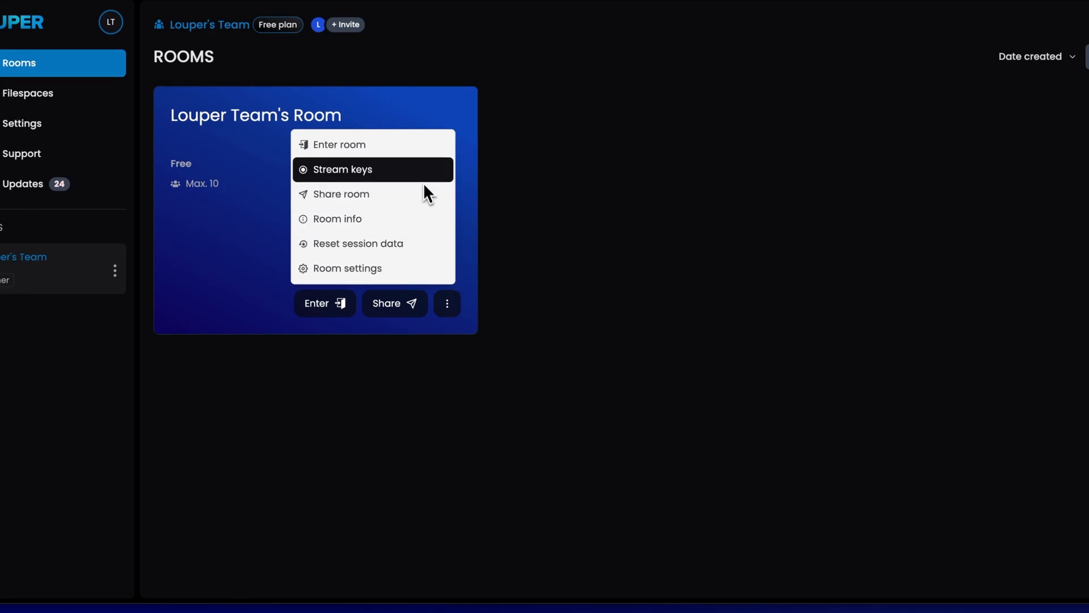
click(341, 169)
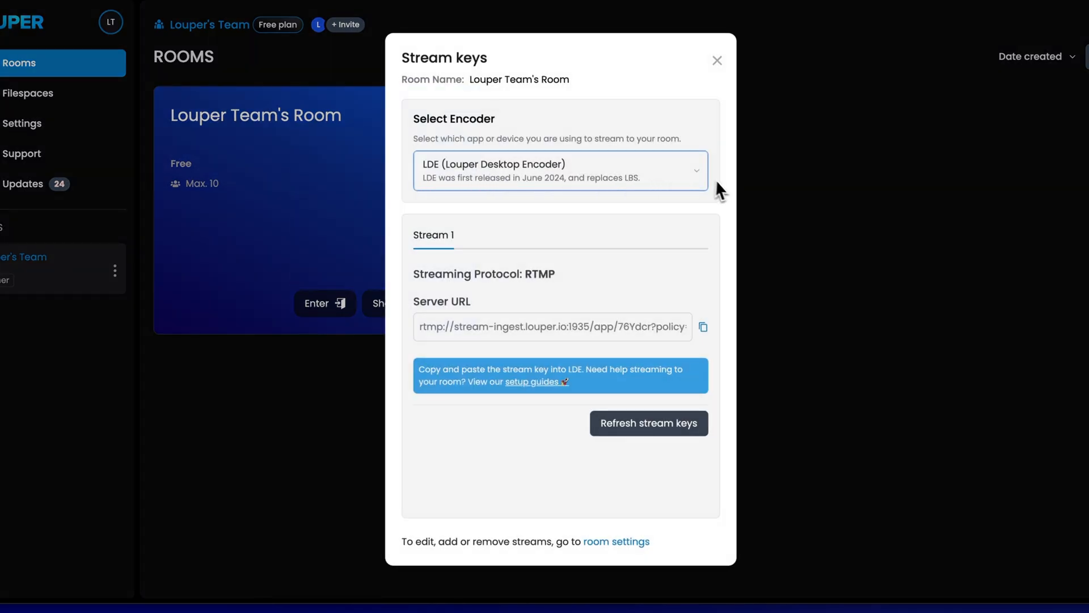
click(559, 170)
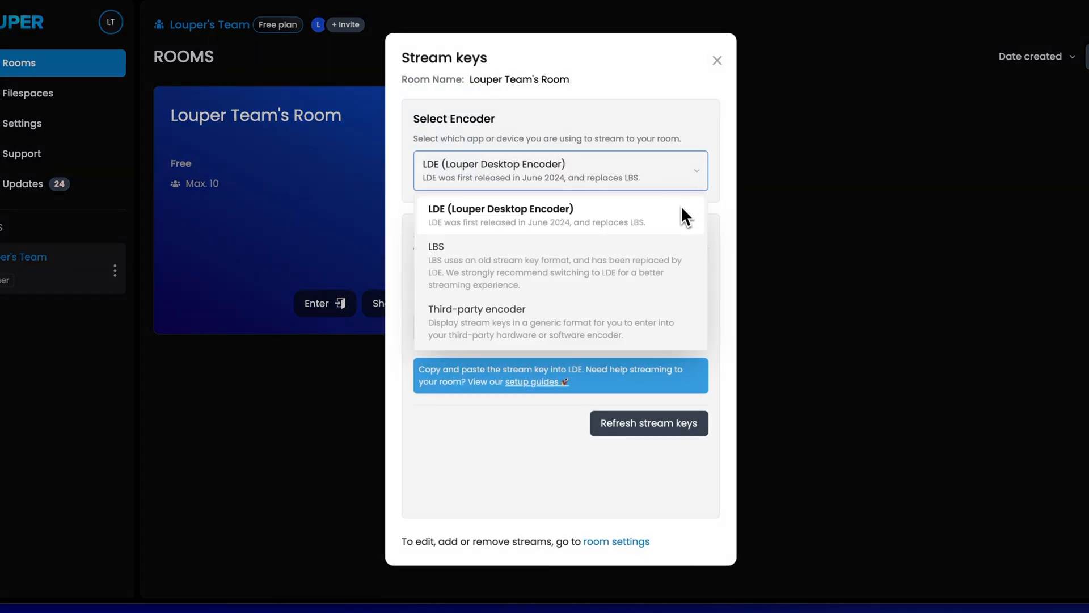
click(501, 208)
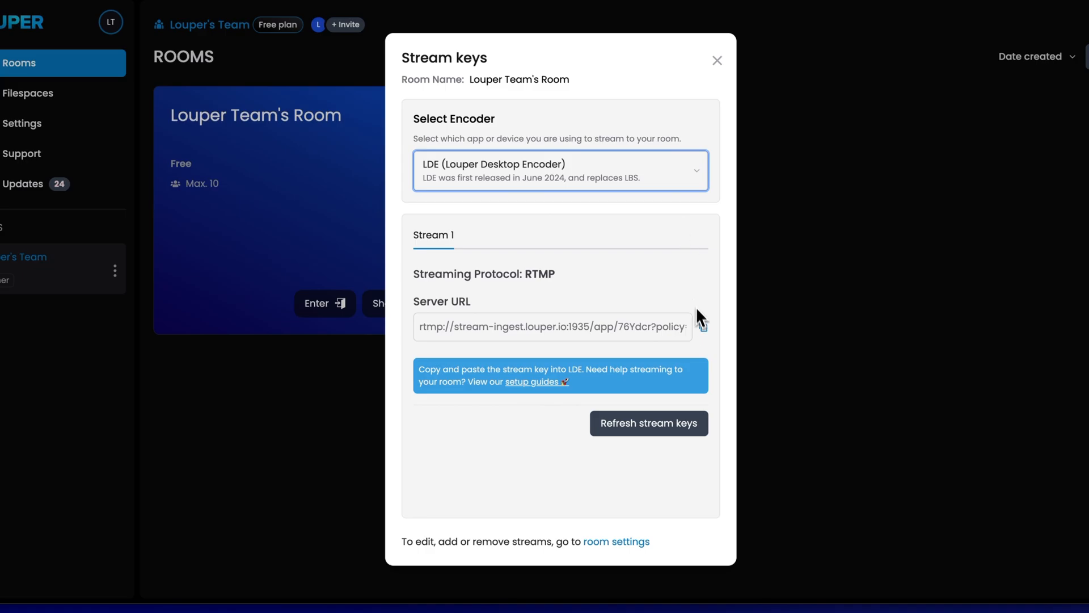
click(703, 325)
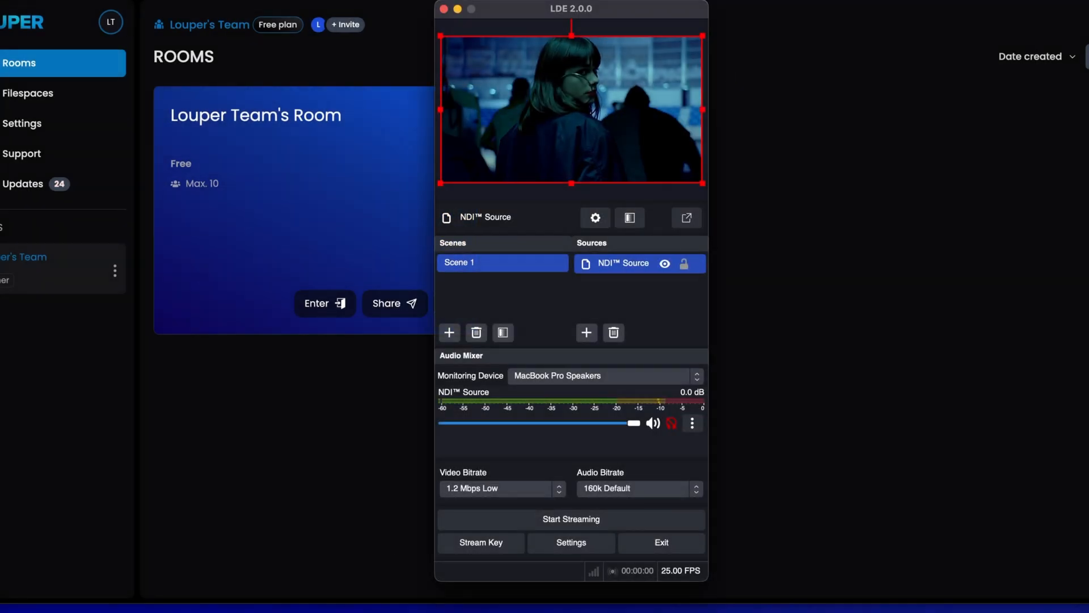
Paste the room's stream key into LDE's Stream Key field and start streaming
click(480, 543)
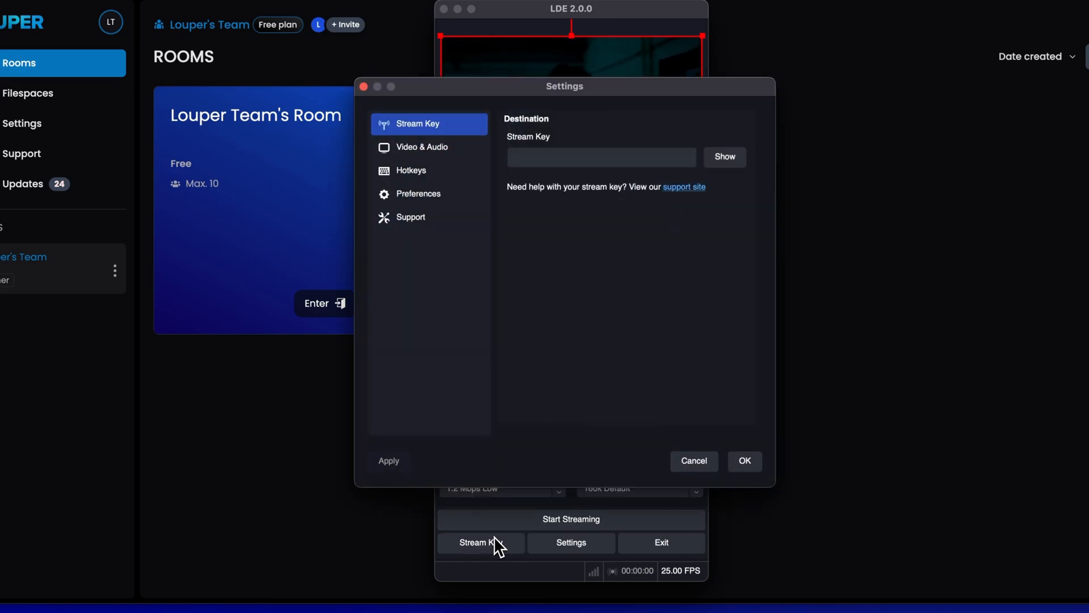
click(601, 157)
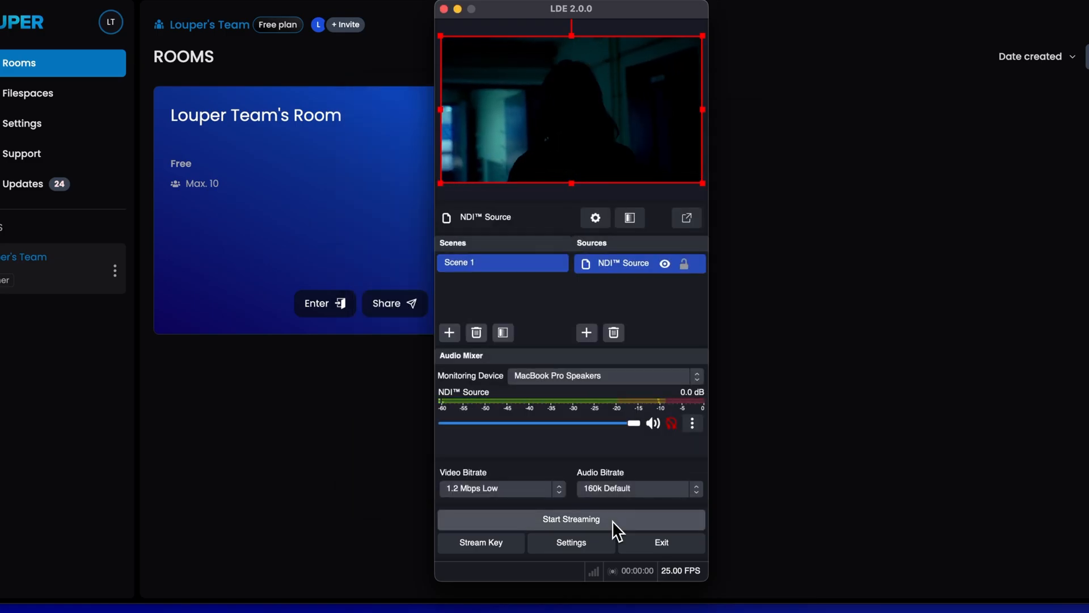
click(571, 519)
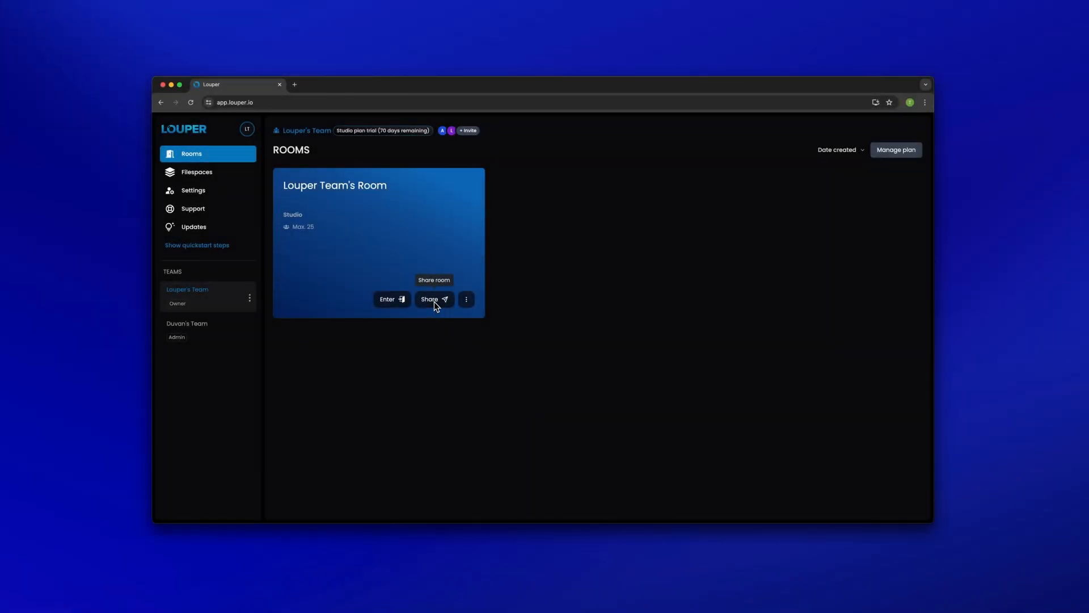
click(429, 299)
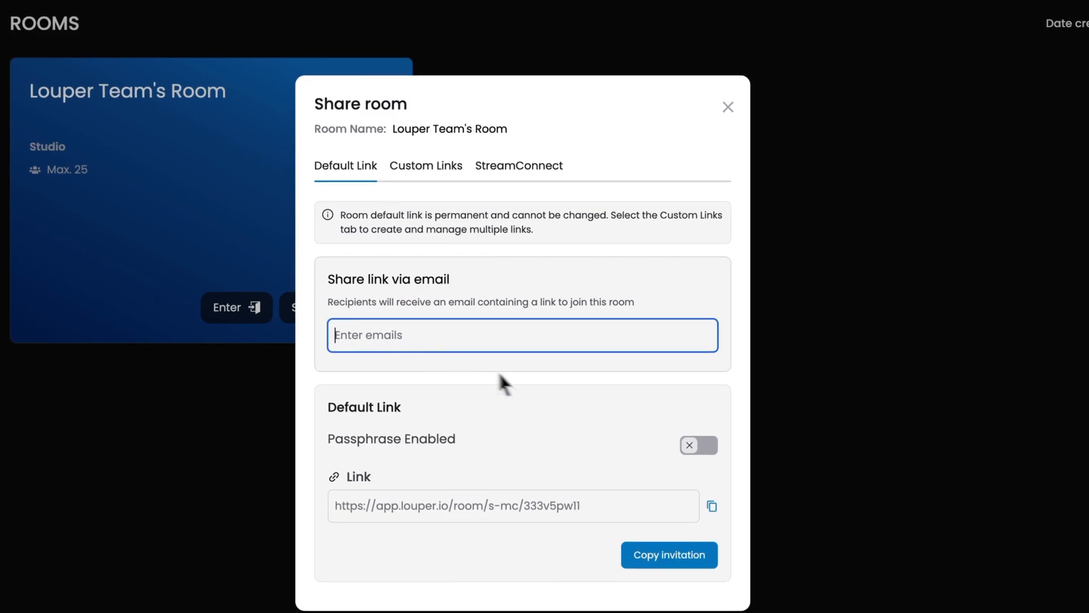
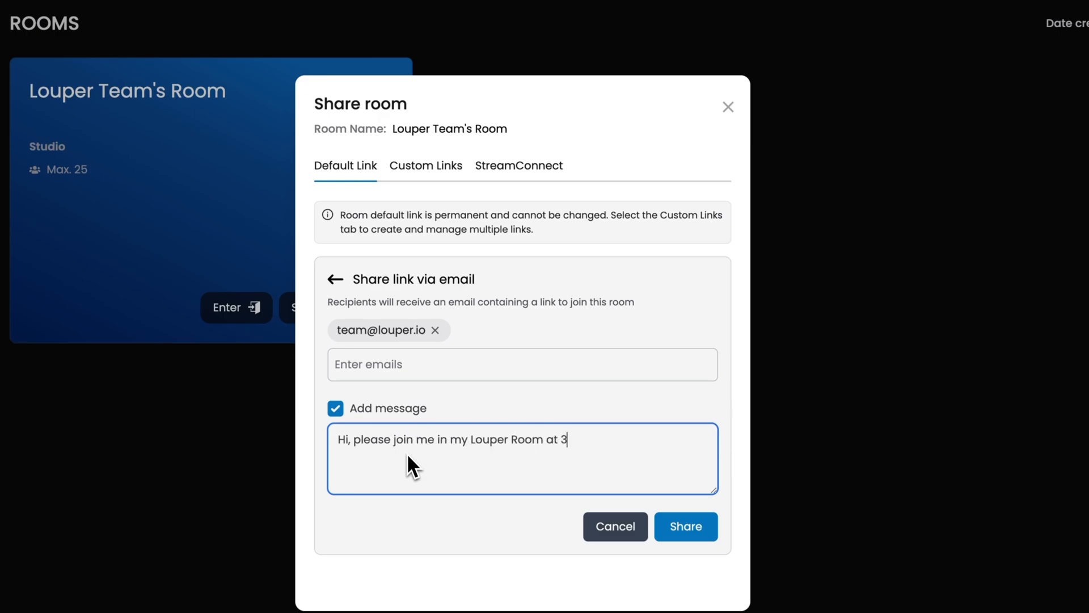
click(334, 278)
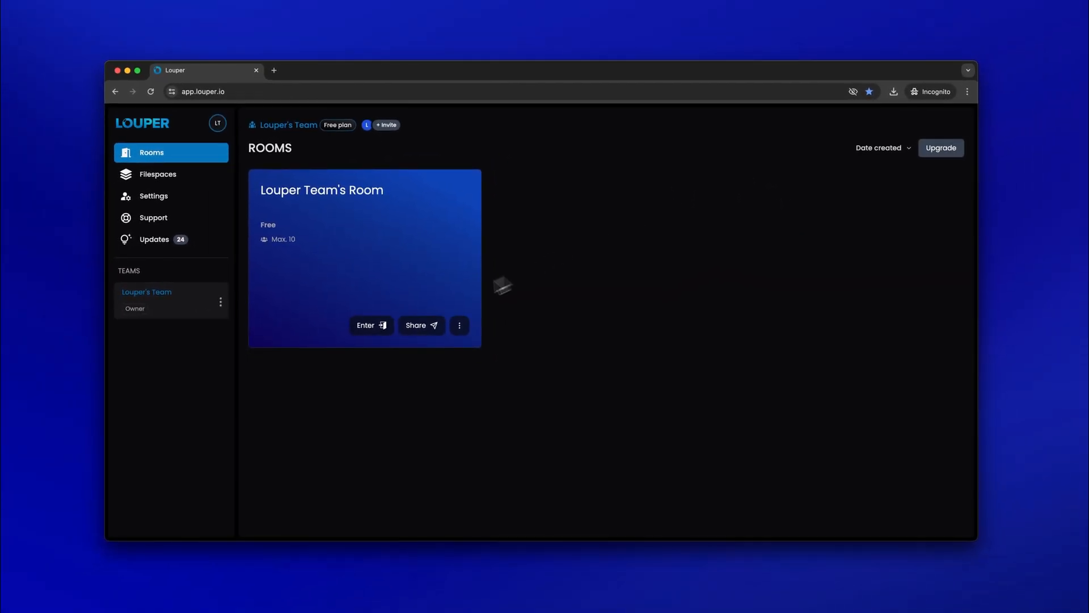
Enter Louper Team's Room, always allow the camera, join with selected devices, and unmute the stream
click(367, 325)
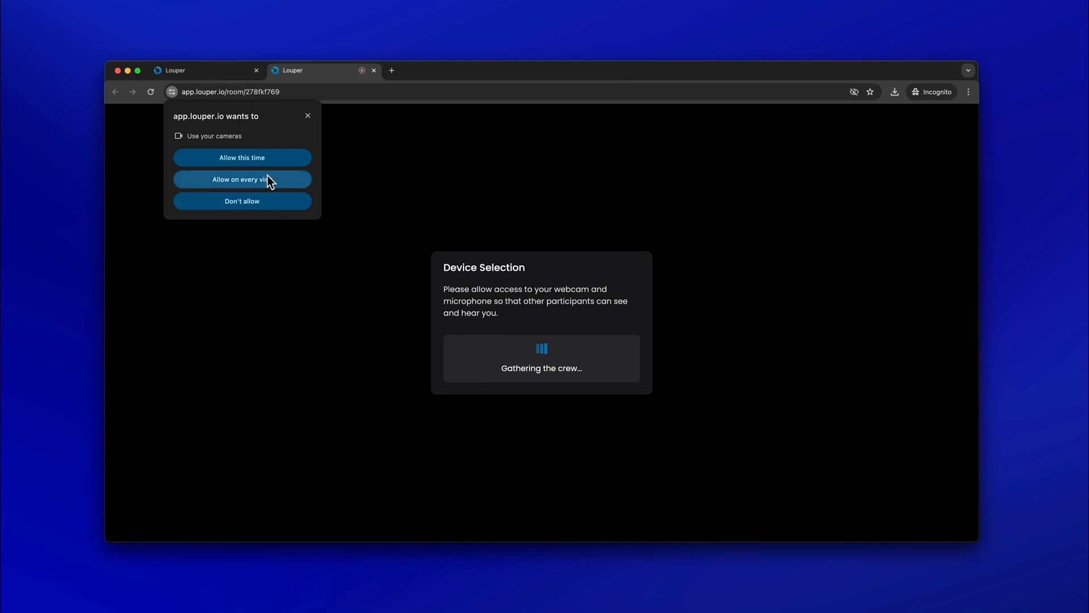
click(242, 179)
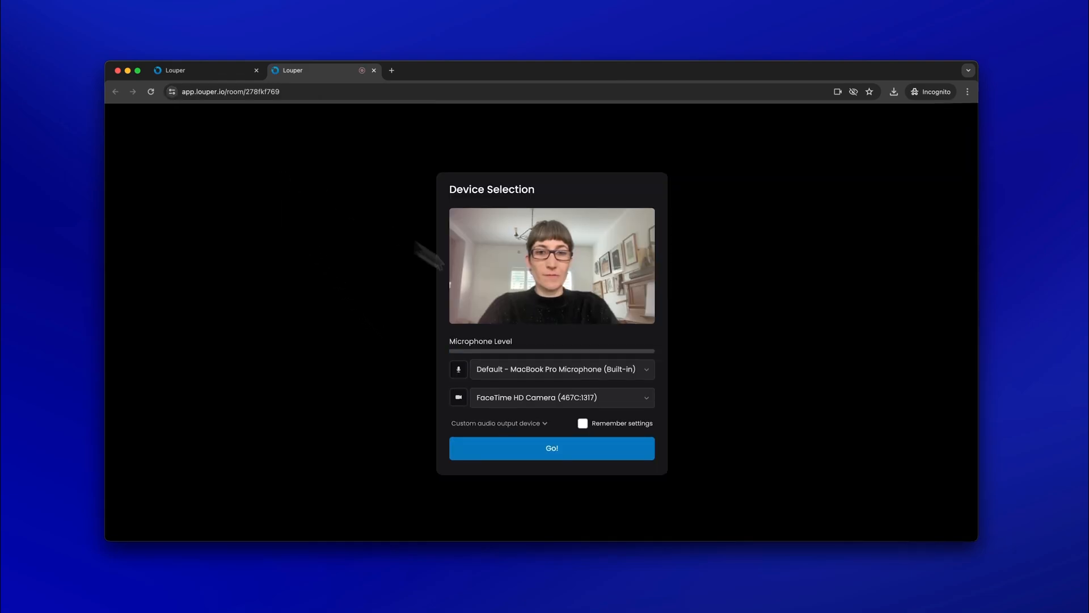
click(551, 448)
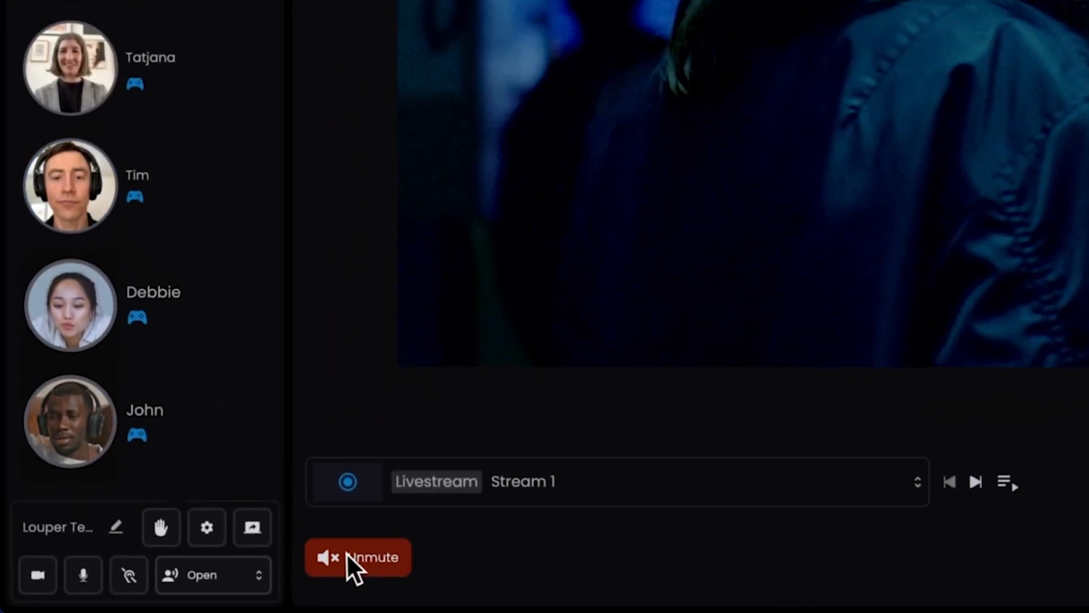
click(326, 557)
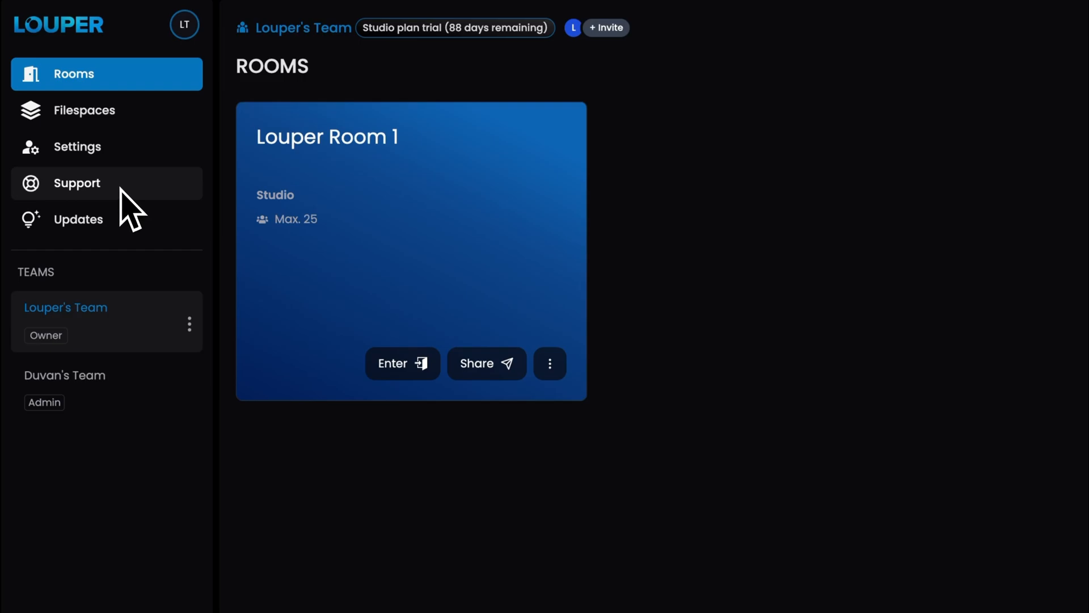
Open Support, view the Tutorials and Documentation site, and scroll through its guides
click(77, 182)
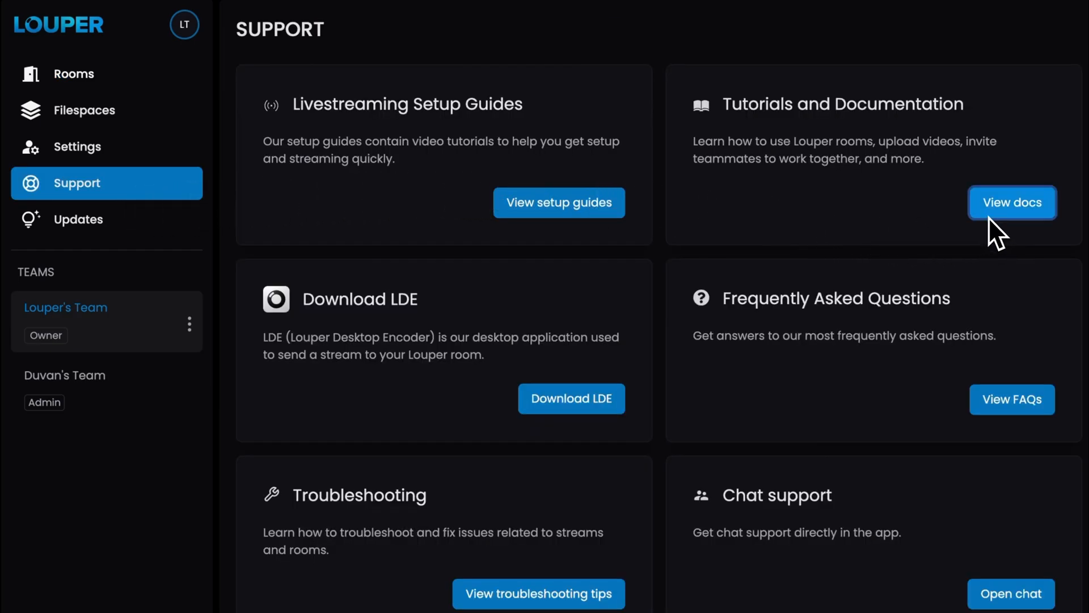
click(1010, 202)
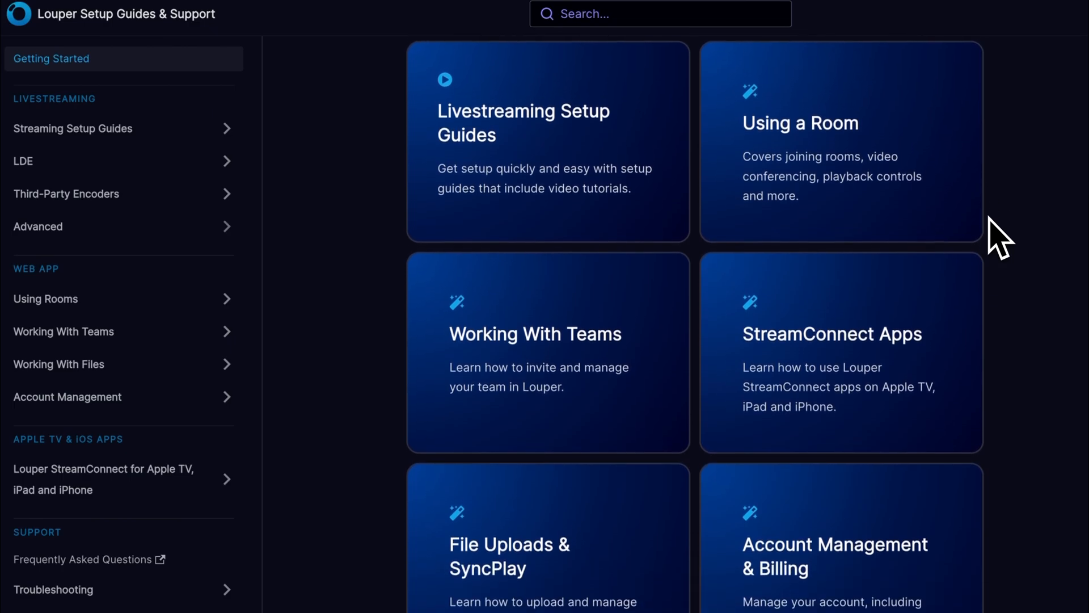
scroll(down, 3)
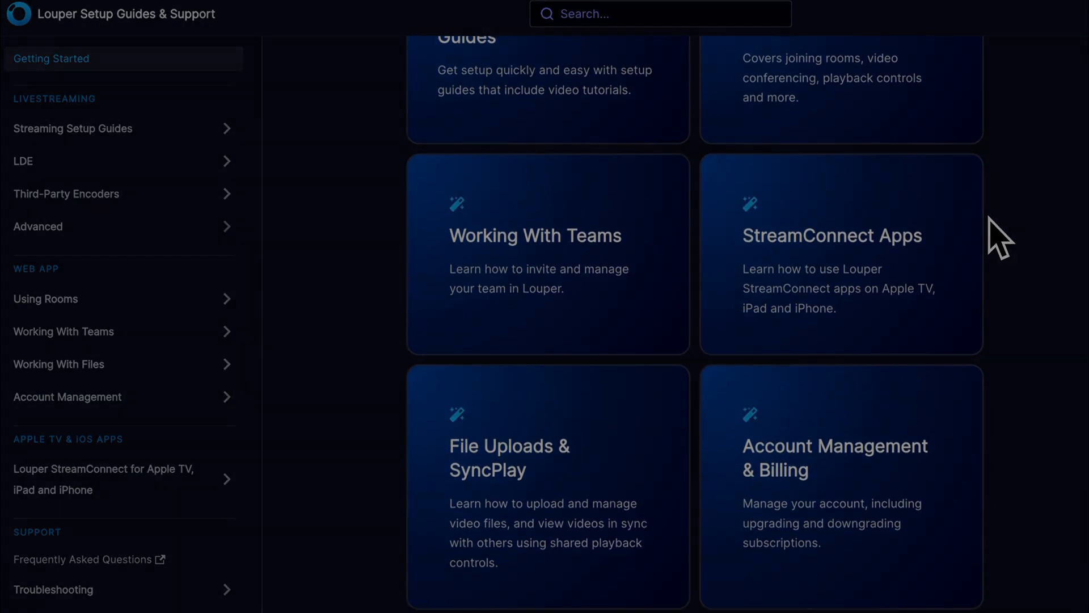